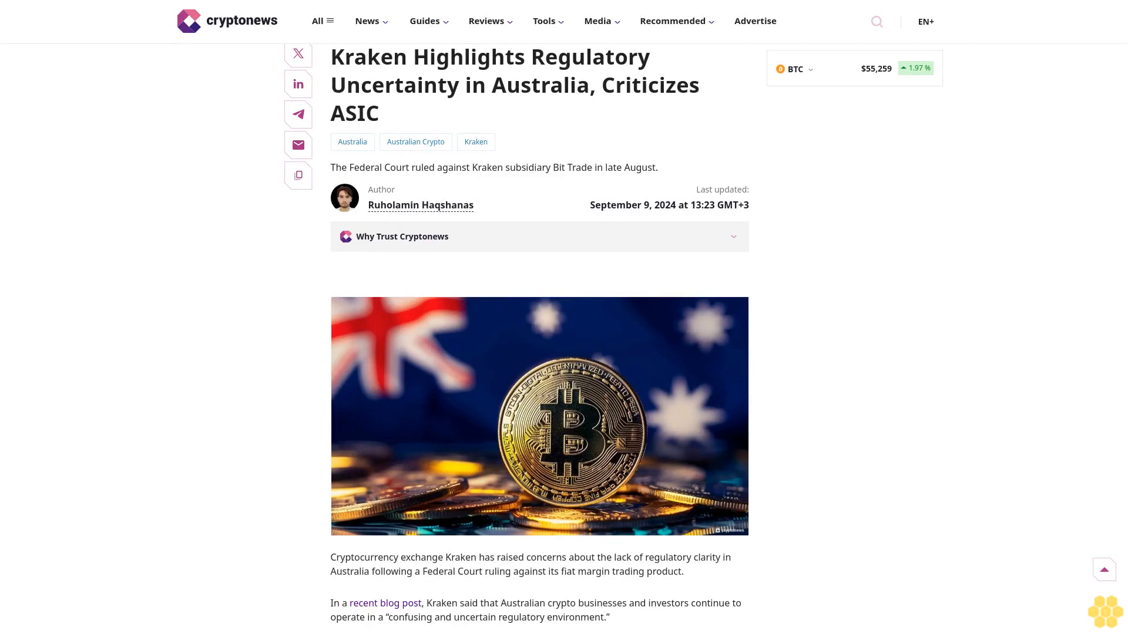
scroll(down, 3)
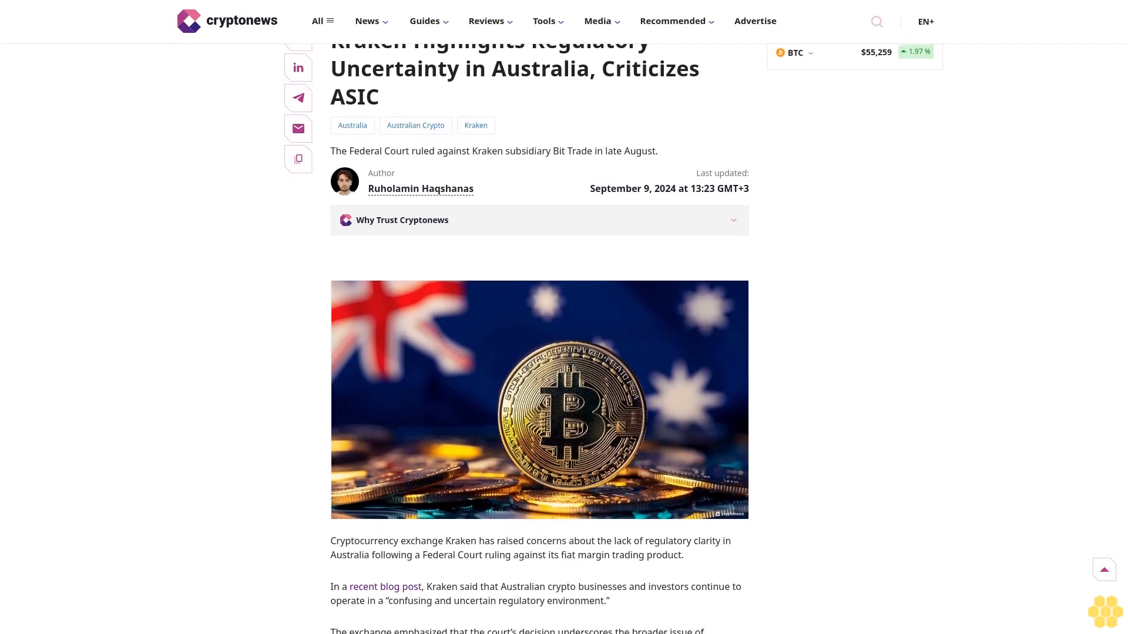
scroll(down, 3)
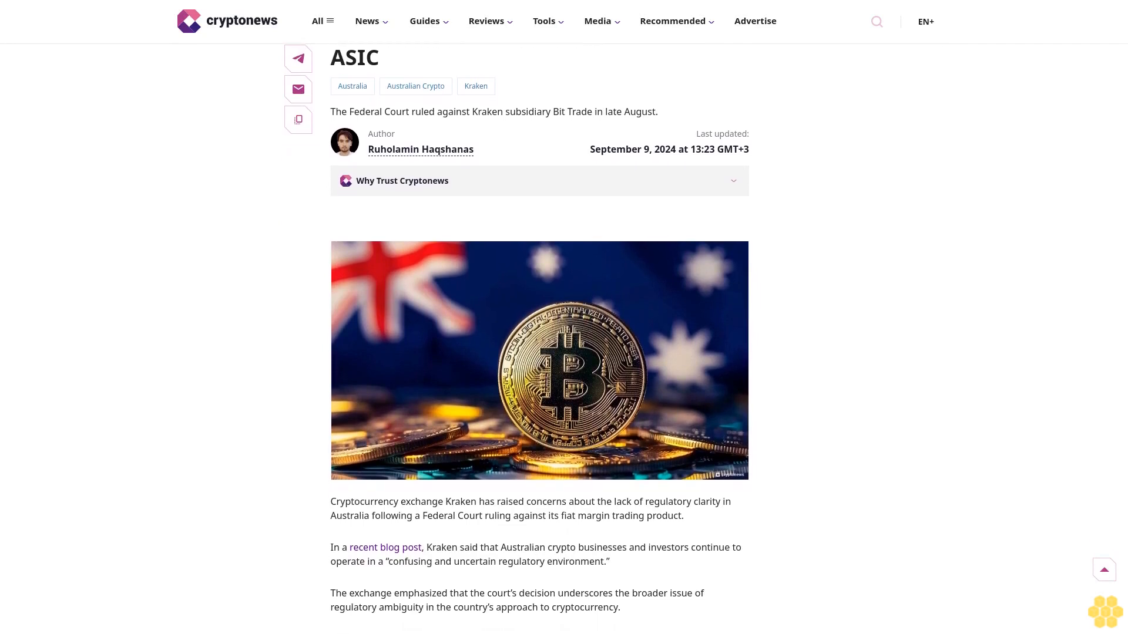
scroll(down, 3)
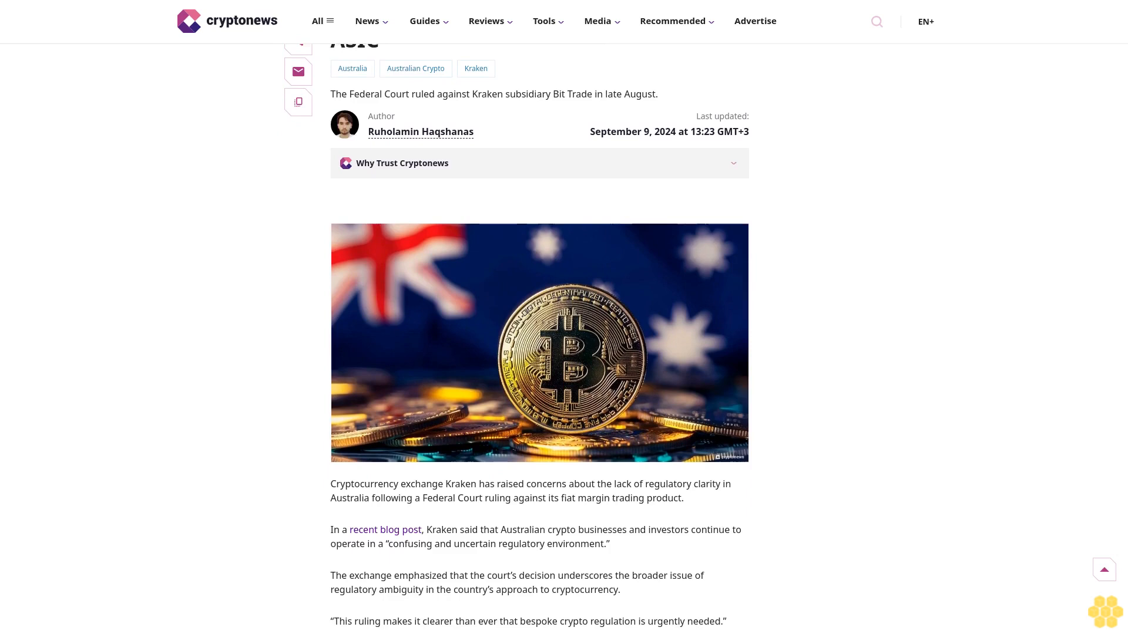
scroll(down, 3)
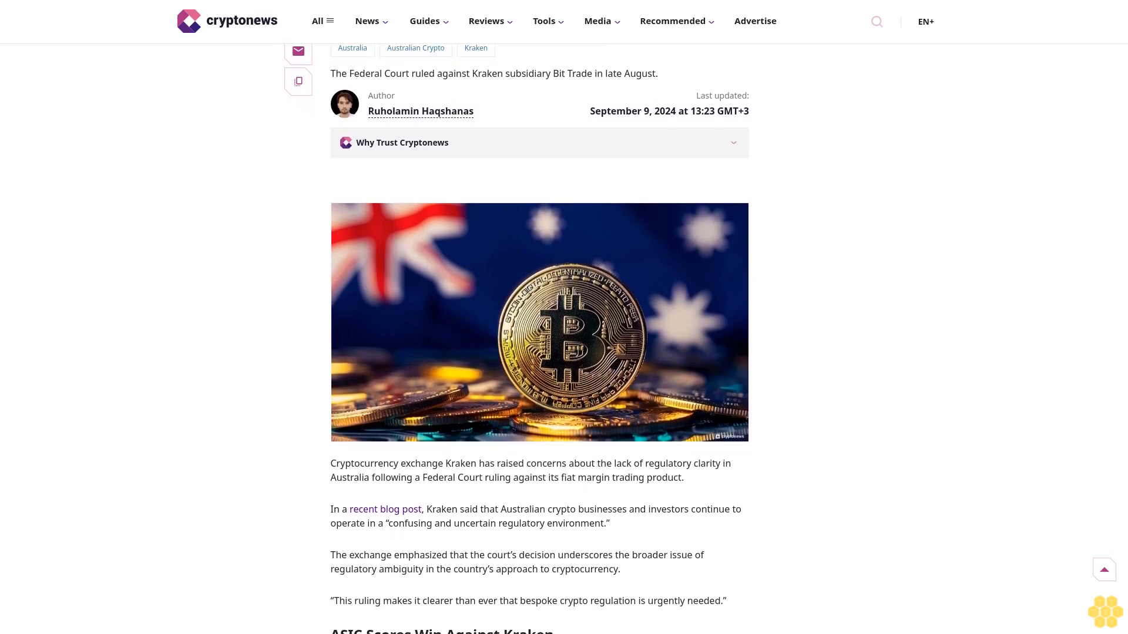
scroll(down, 3)
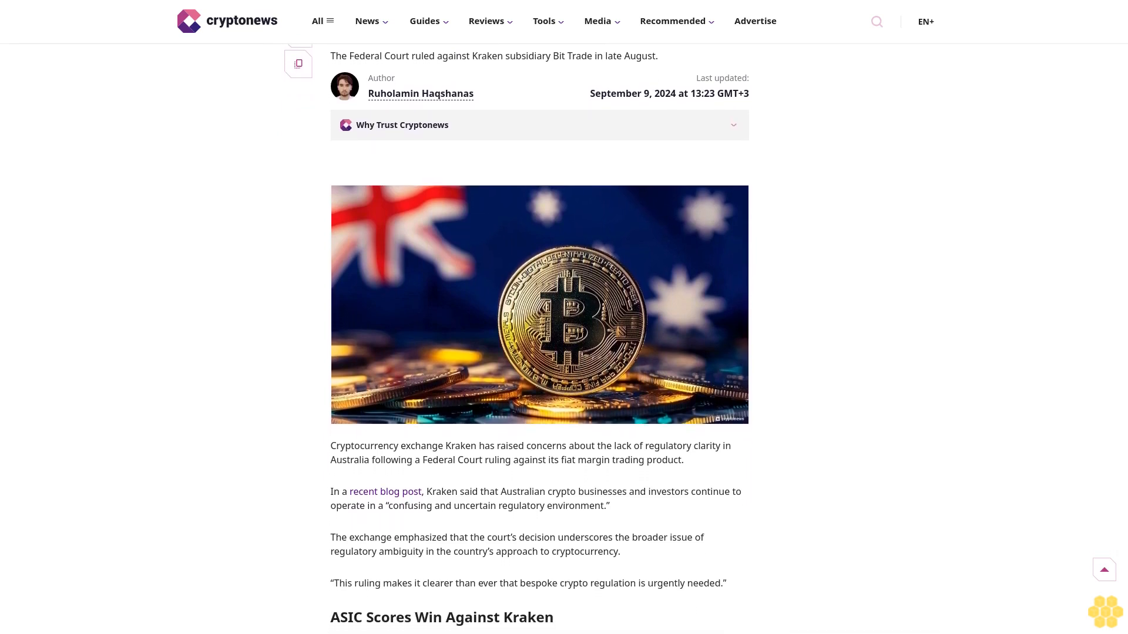
scroll(down, 3)
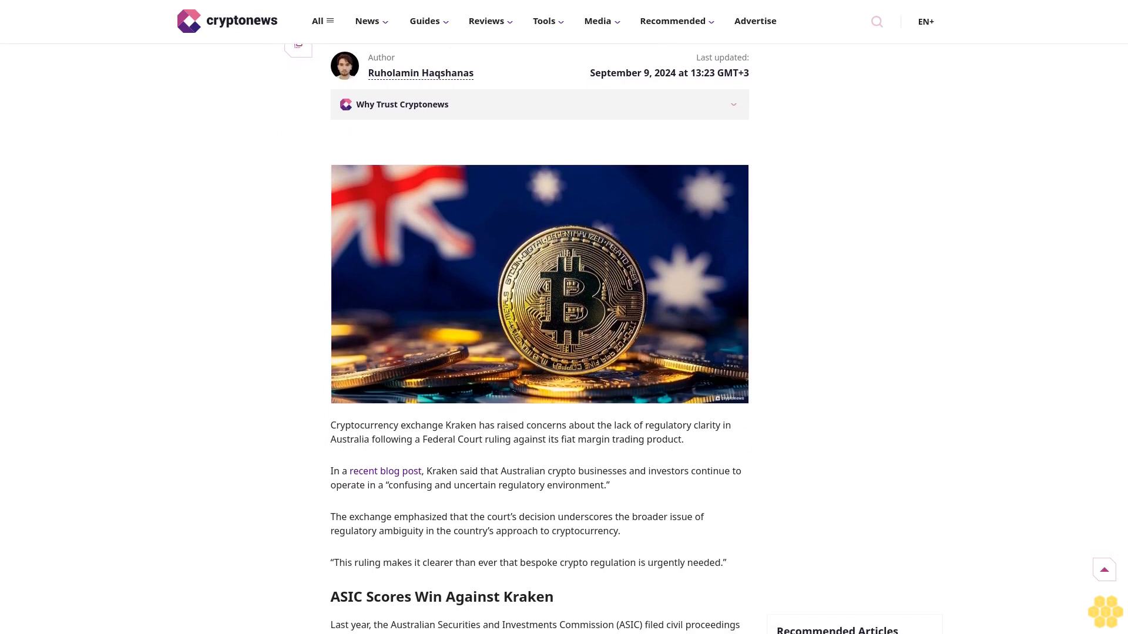
scroll(down, 3)
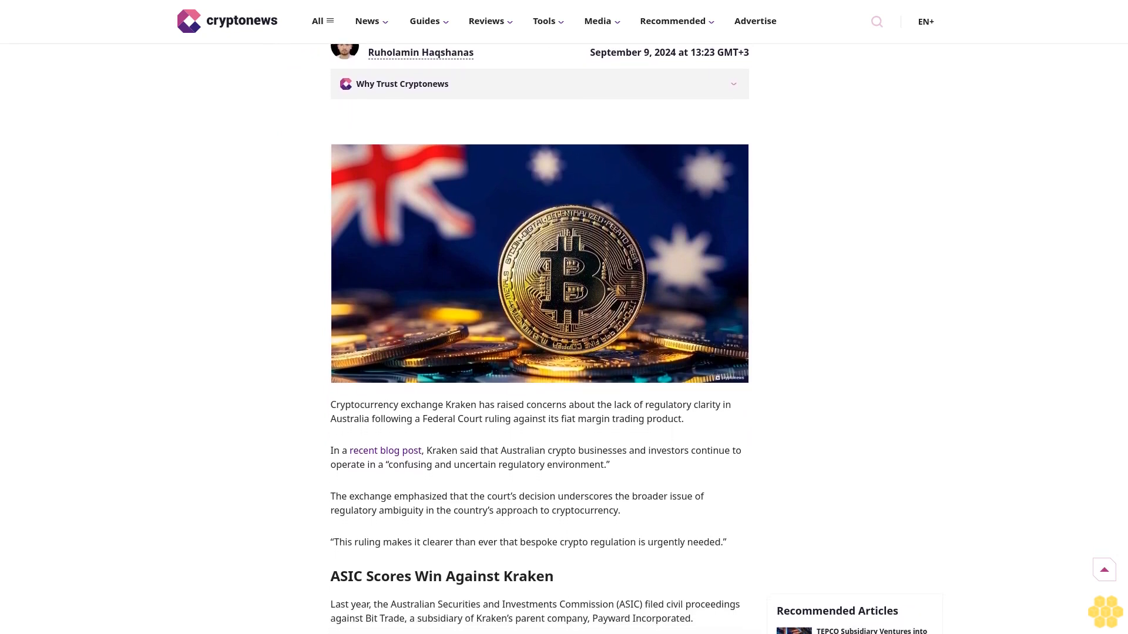
scroll(down, 3)
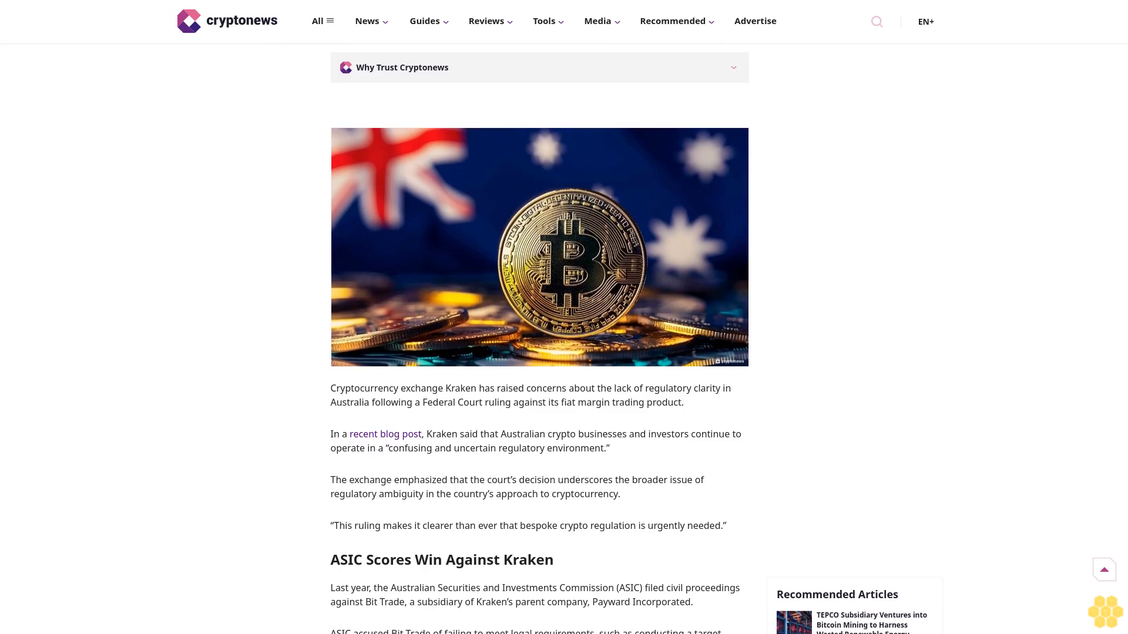
scroll(down, 3)
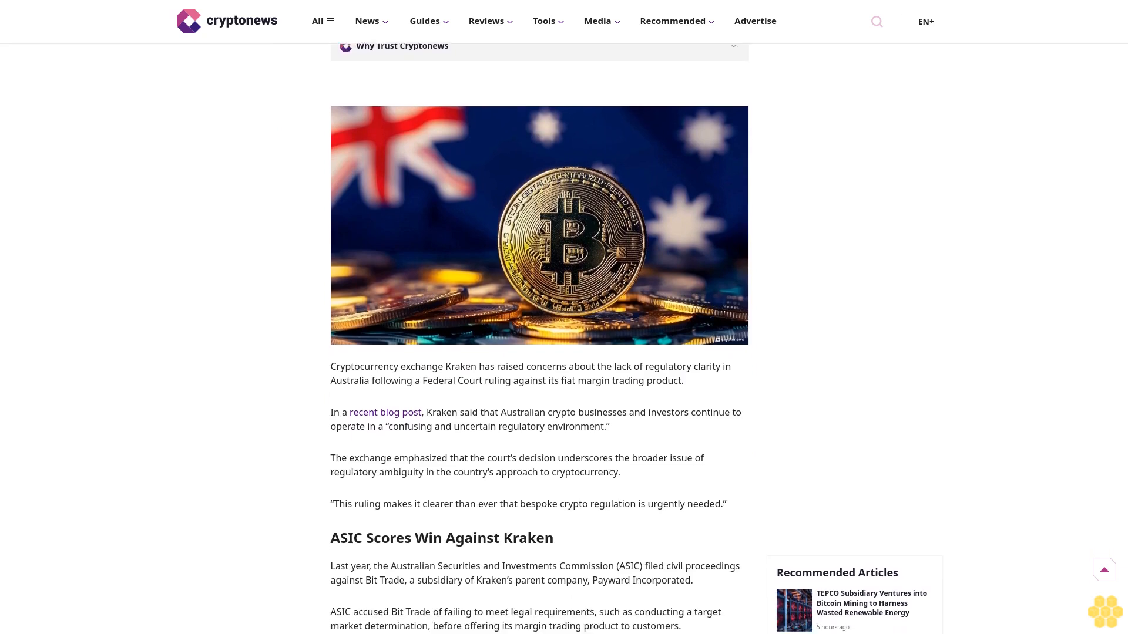
scroll(down, 3)
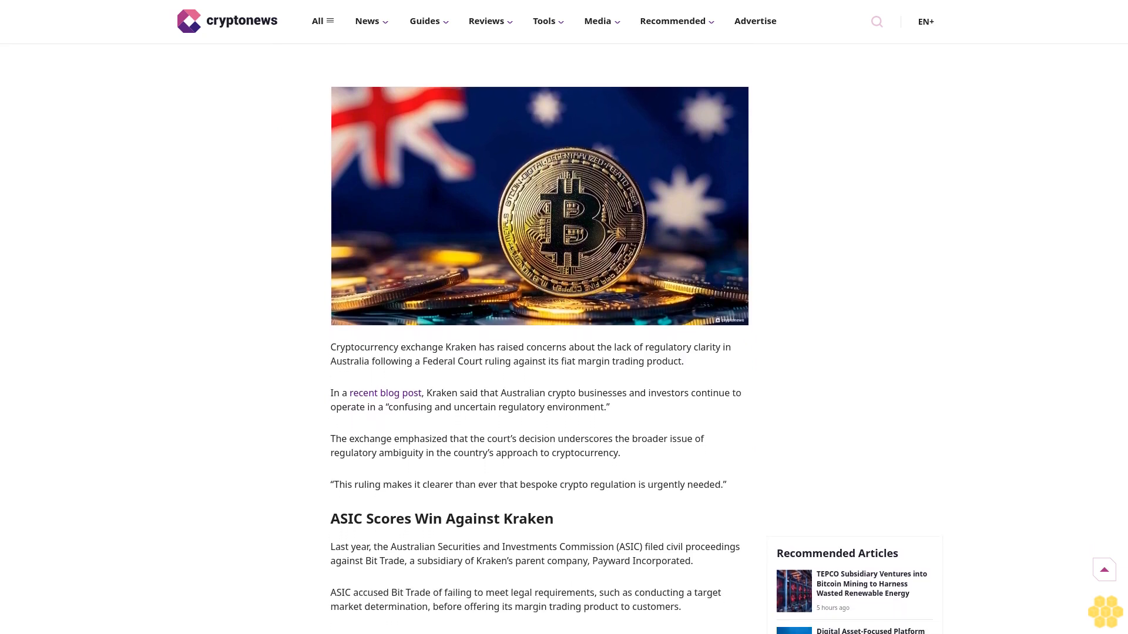
scroll(down, 3)
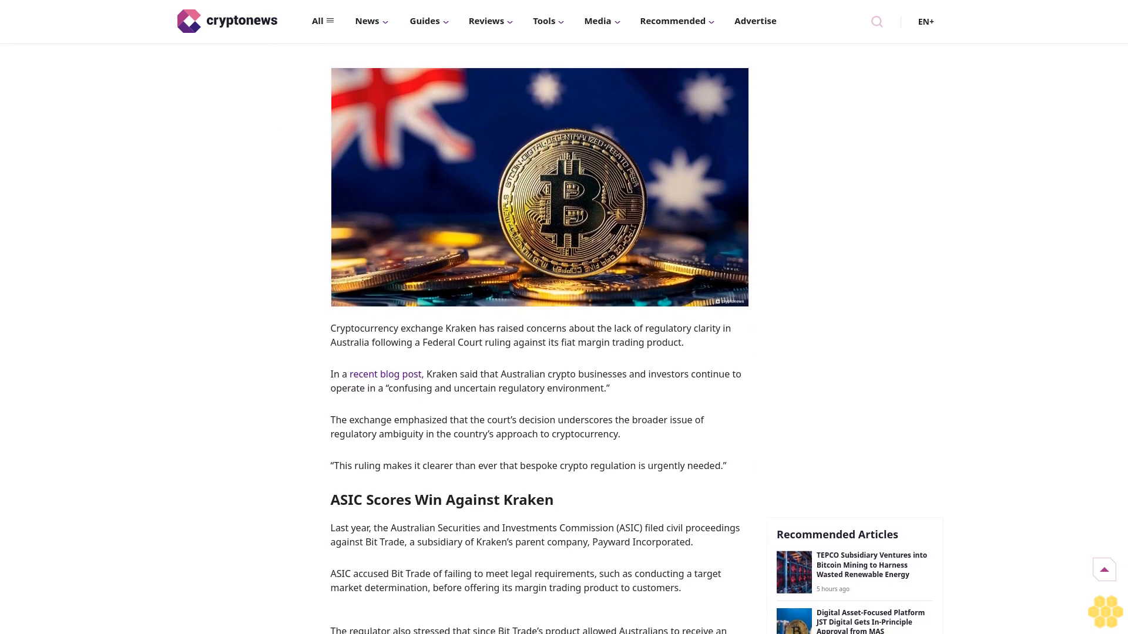
scroll(down, 3)
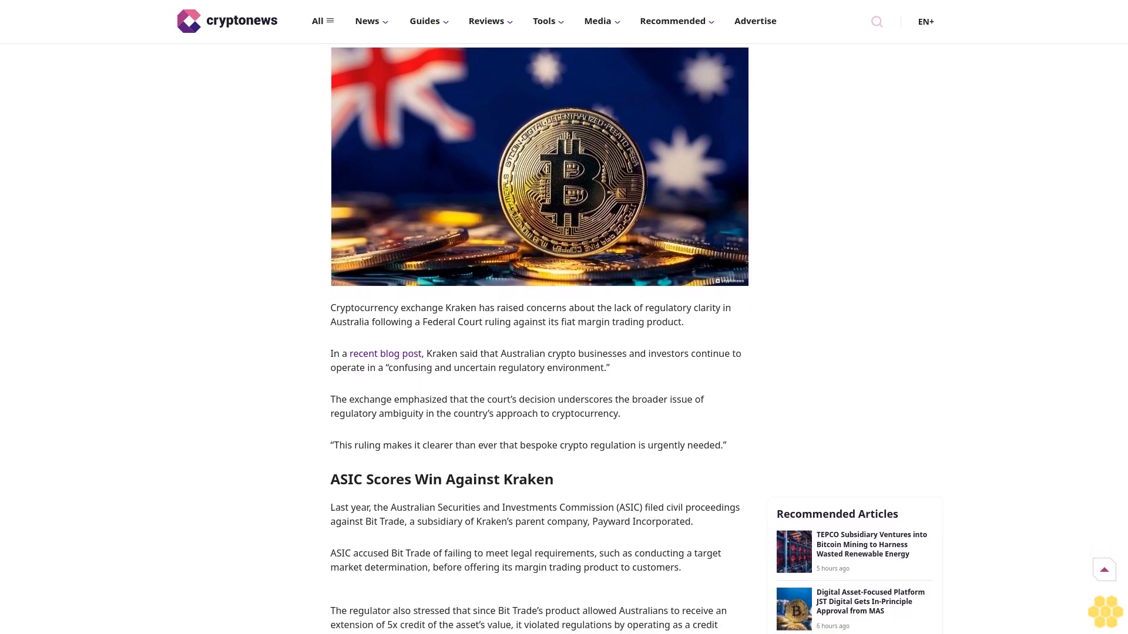
scroll(down, 3)
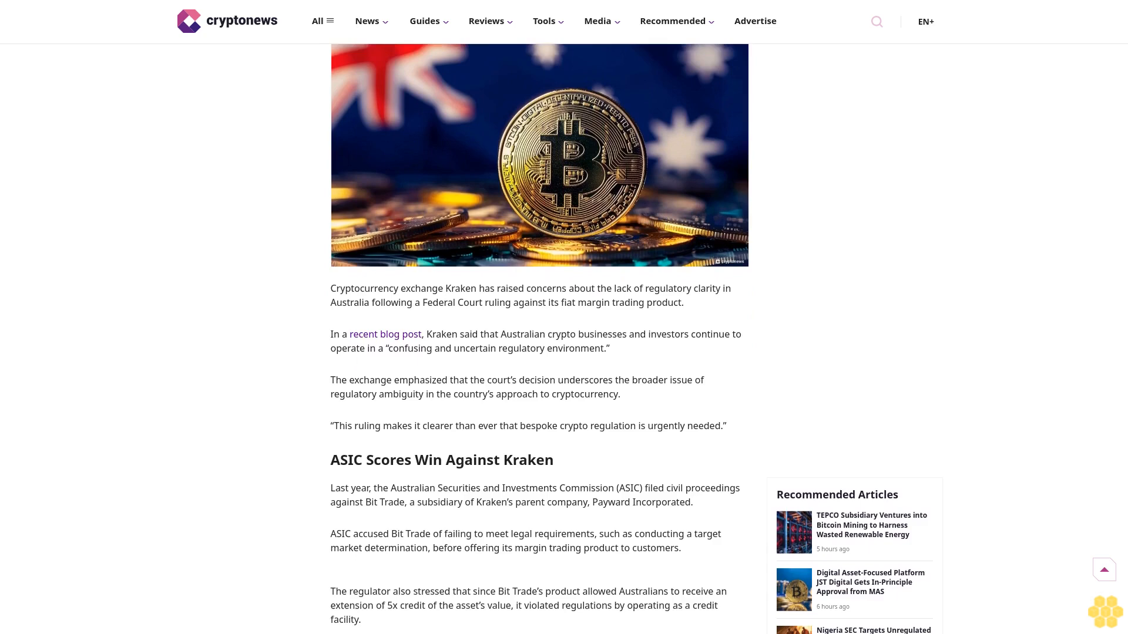
scroll(down, 3)
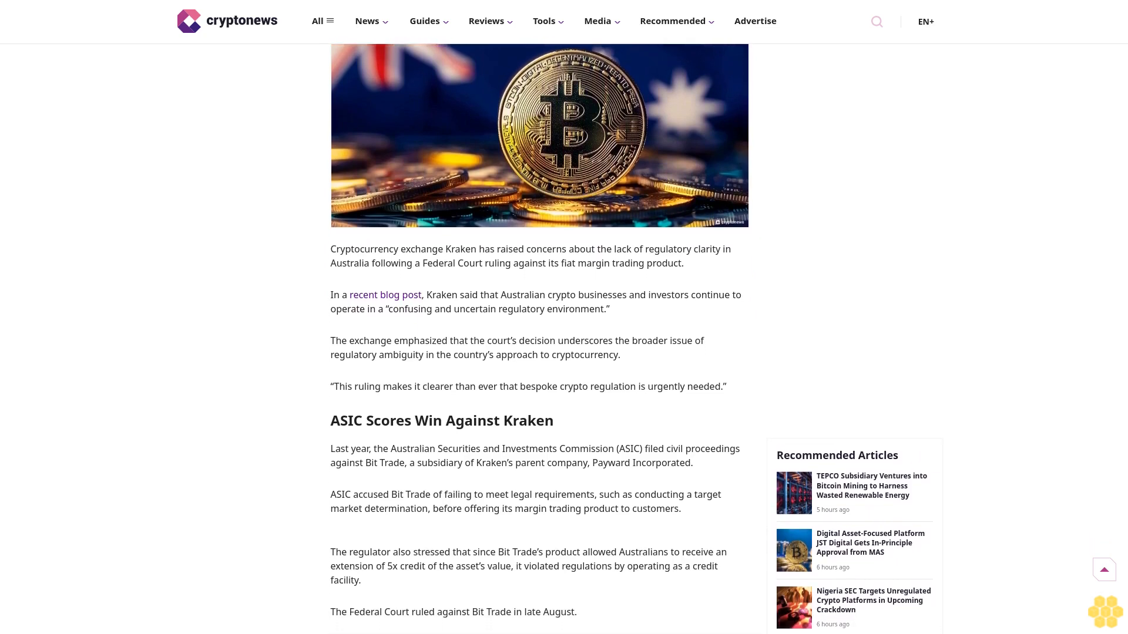
scroll(down, 3)
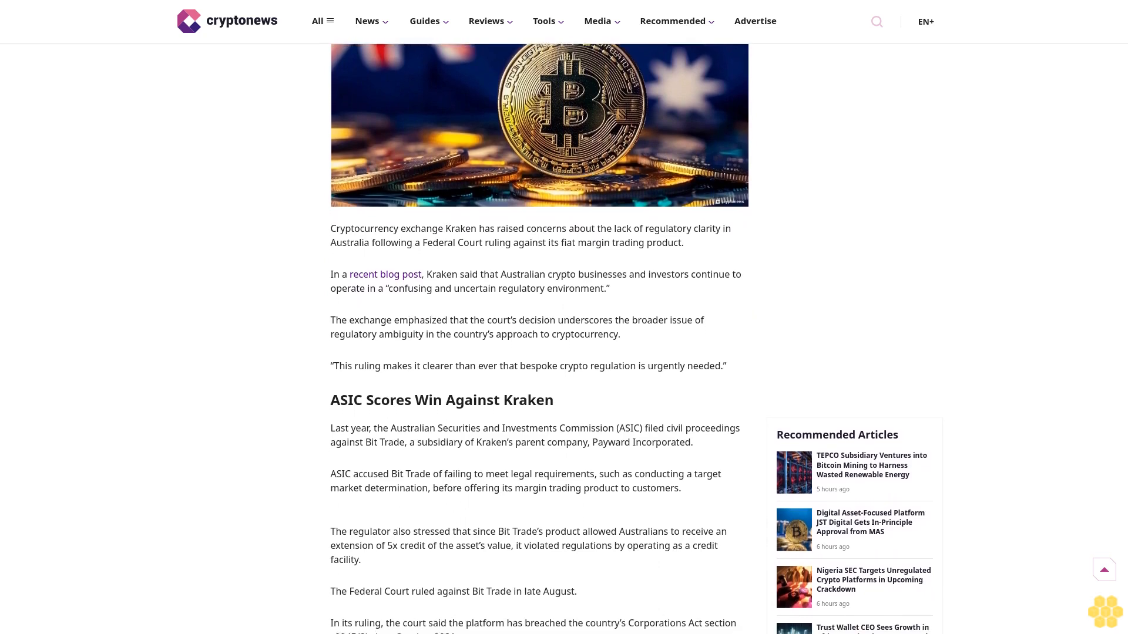
scroll(down, 3)
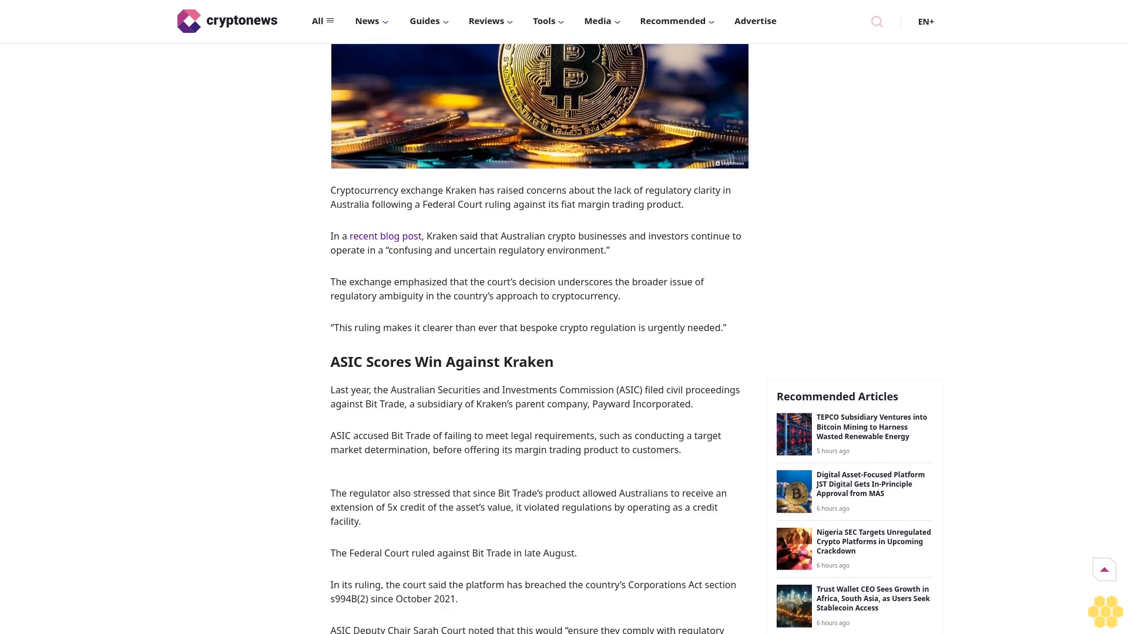
scroll(down, 3)
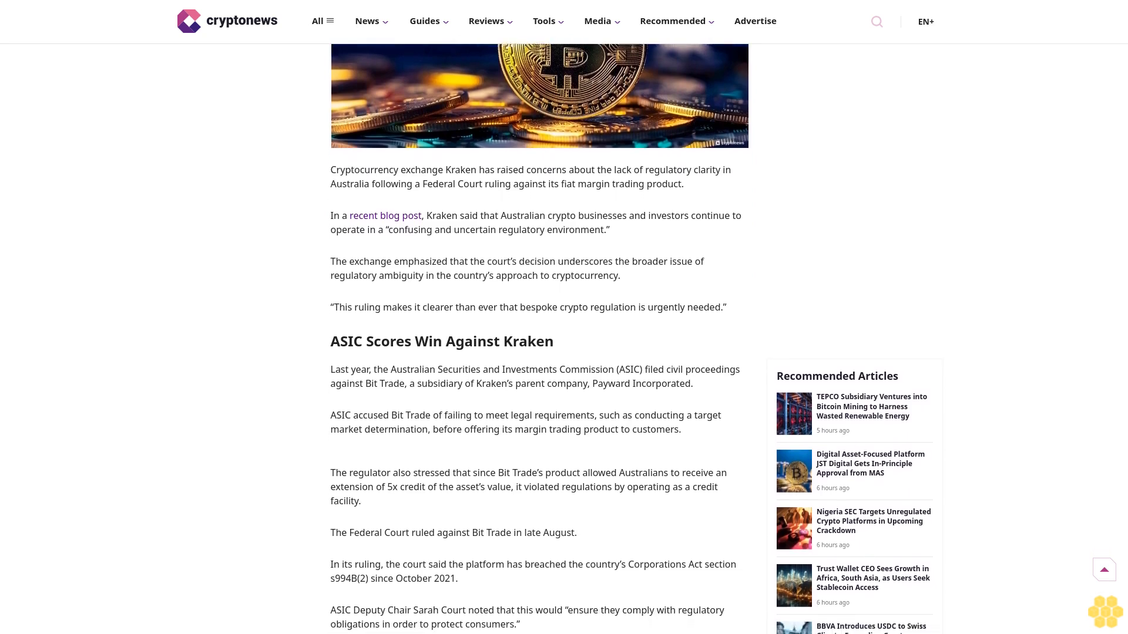
scroll(down, 3)
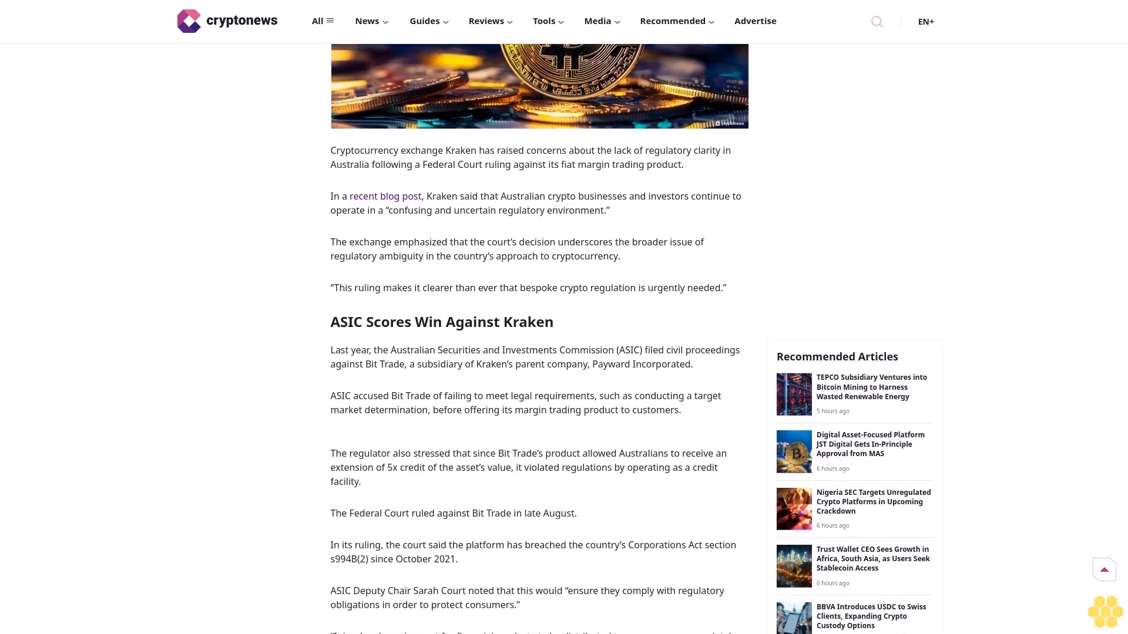
scroll(down, 3)
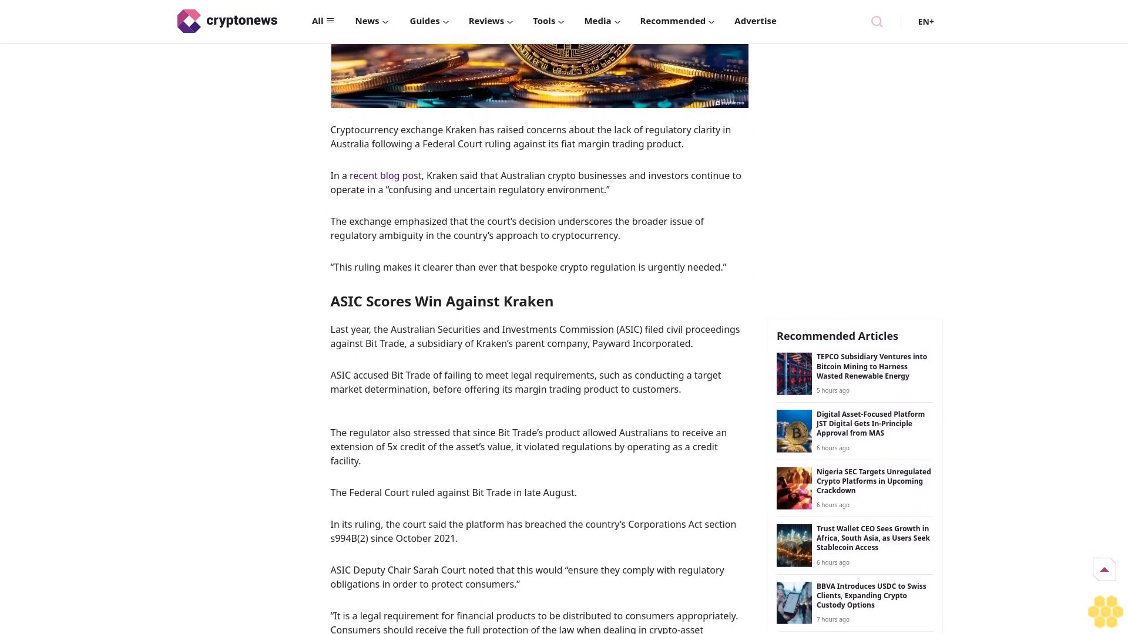
scroll(down, 3)
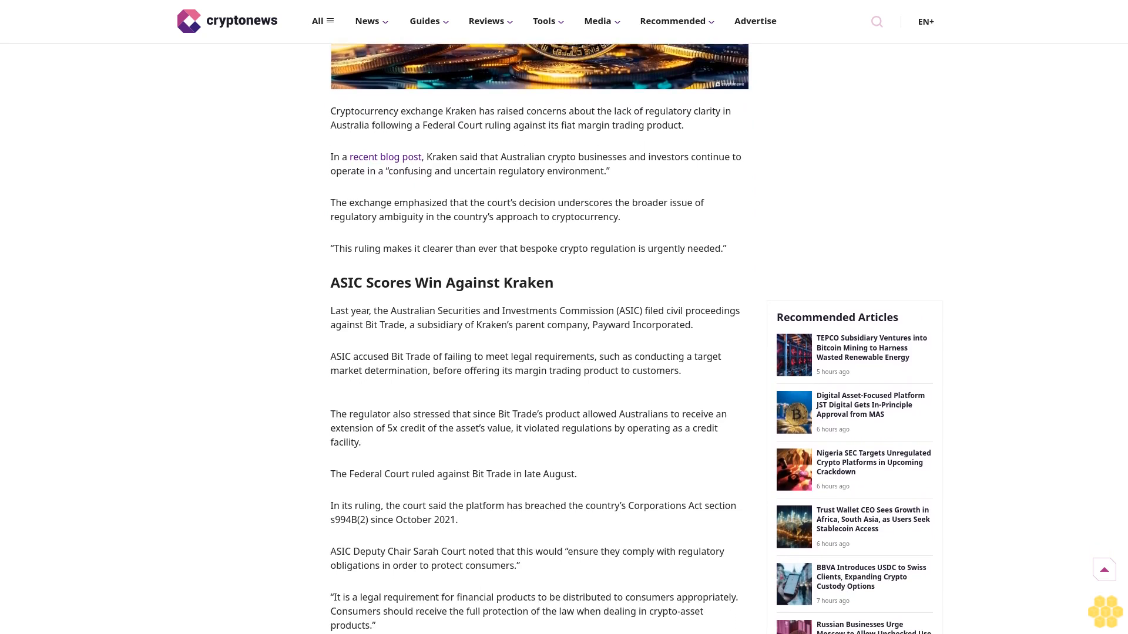
scroll(down, 3)
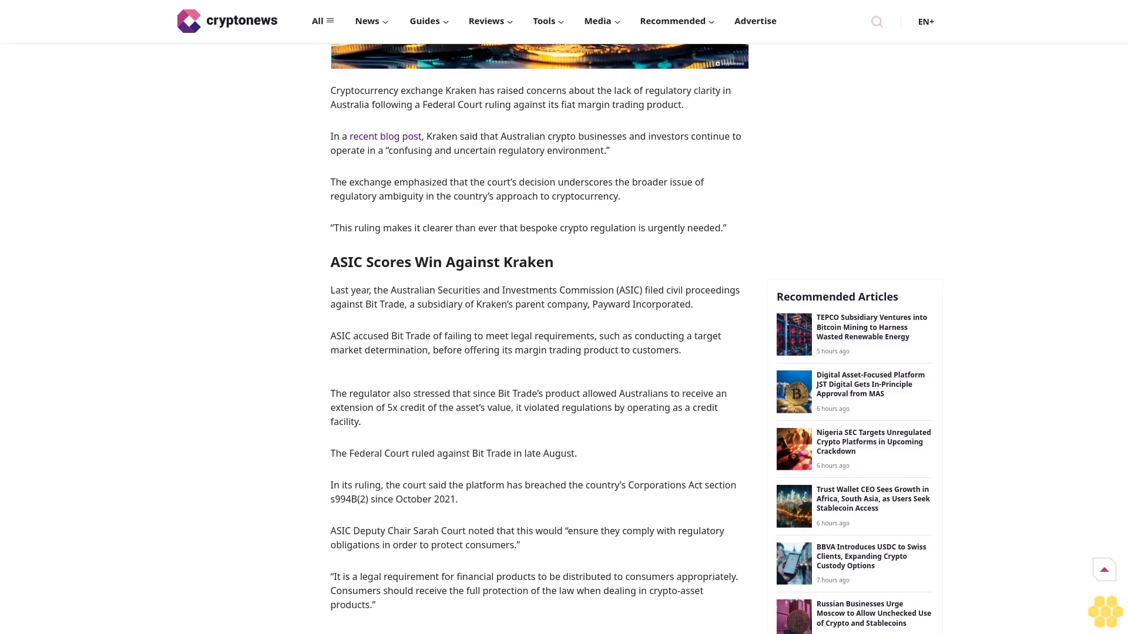
scroll(down, 3)
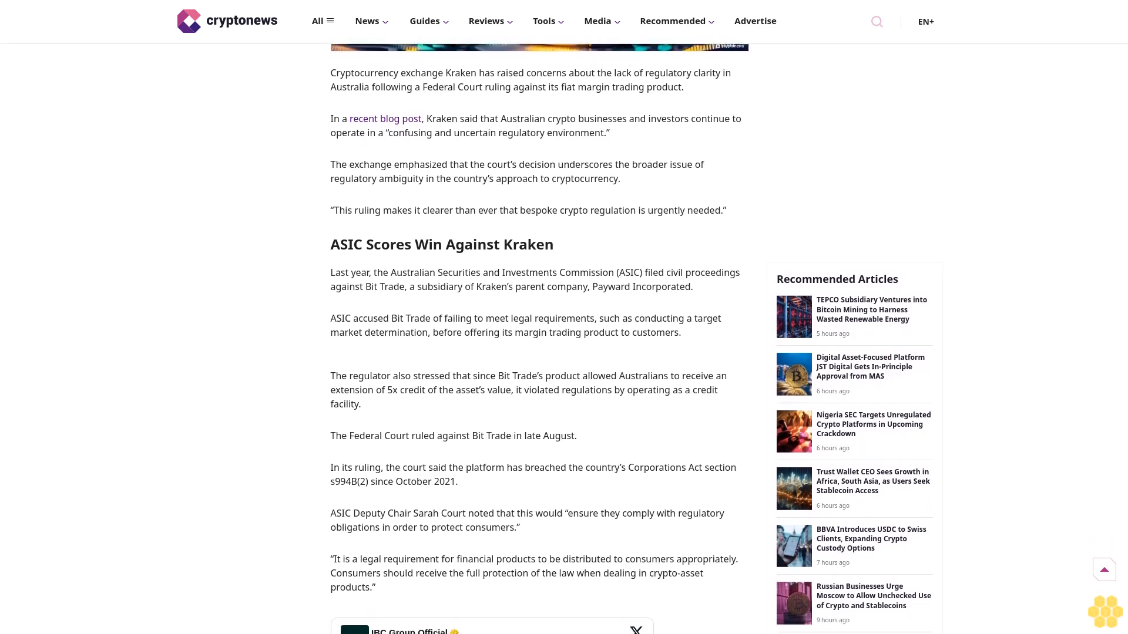
scroll(down, 3)
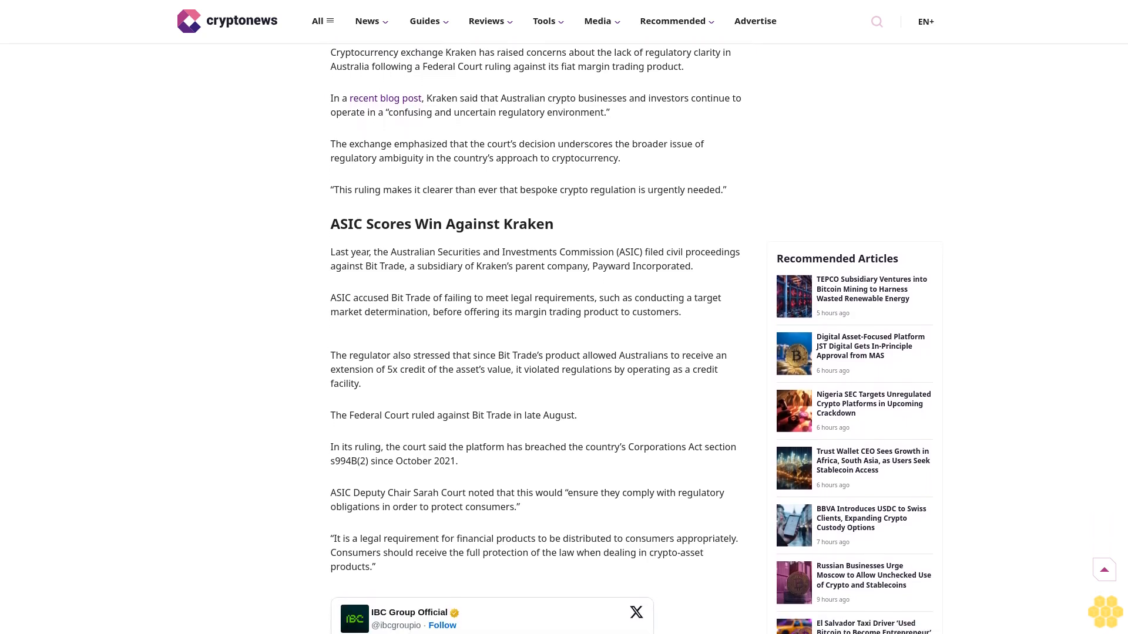
scroll(down, 3)
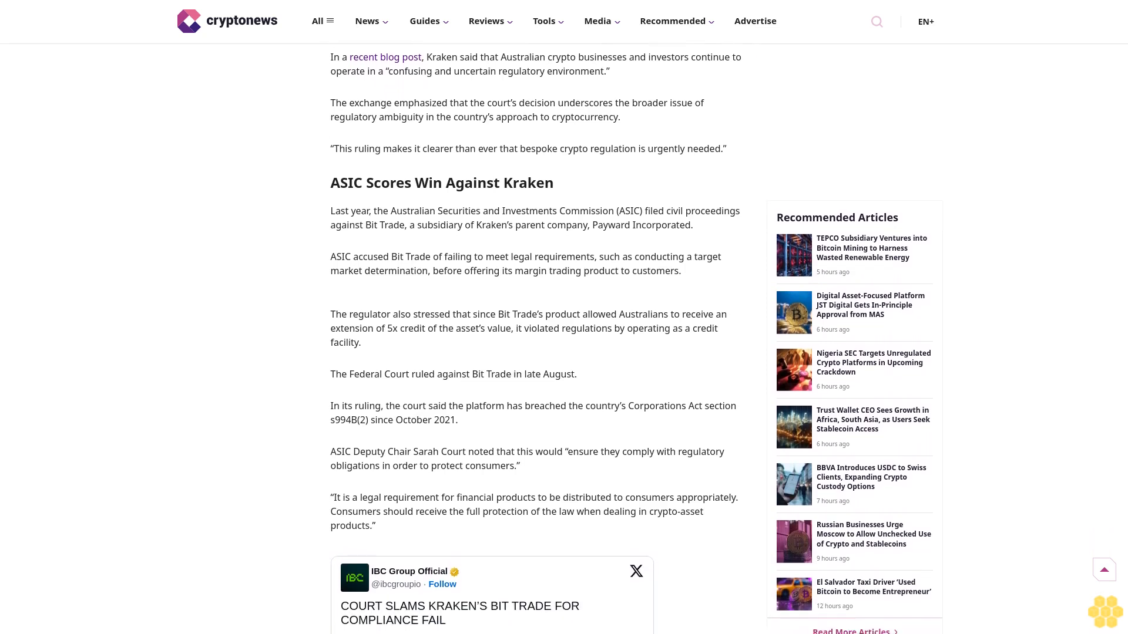
scroll(down, 3)
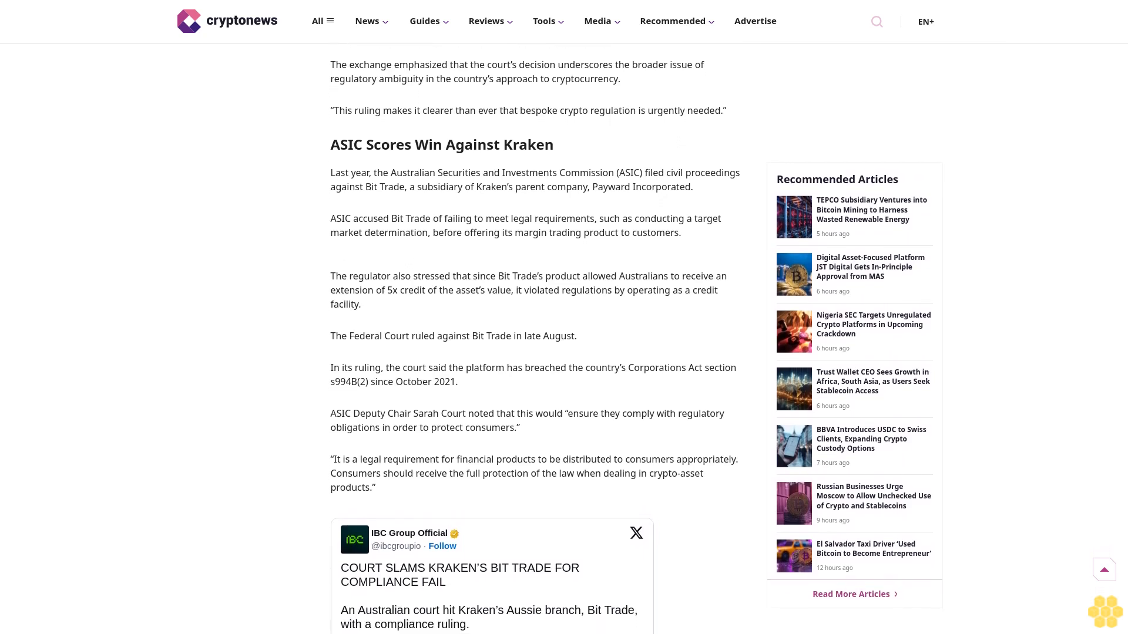
scroll(down, 3)
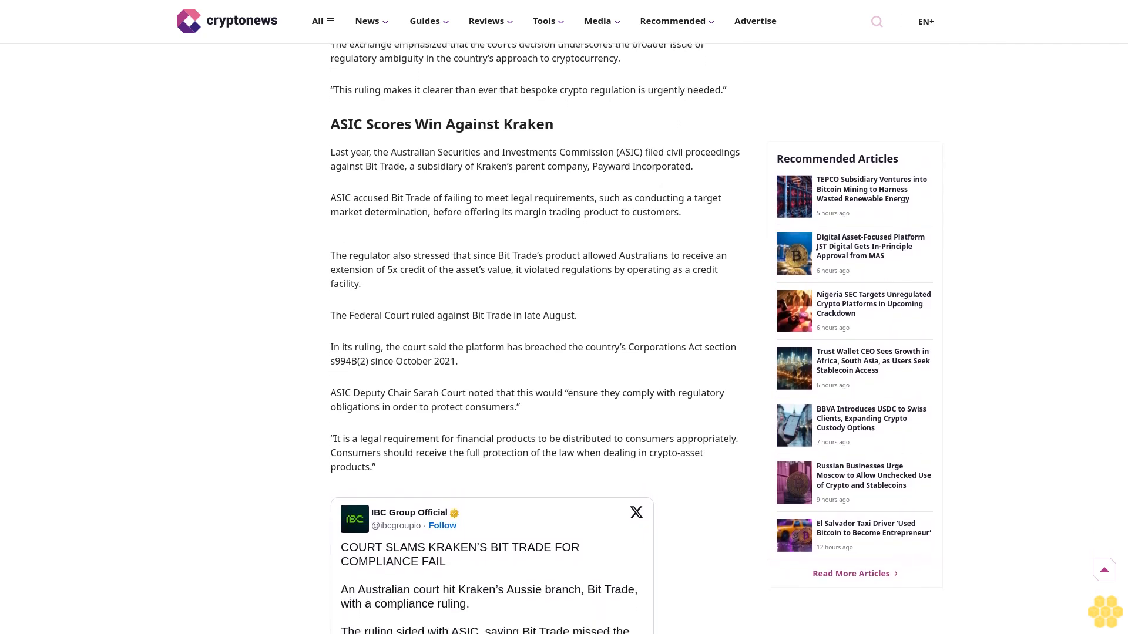
scroll(down, 3)
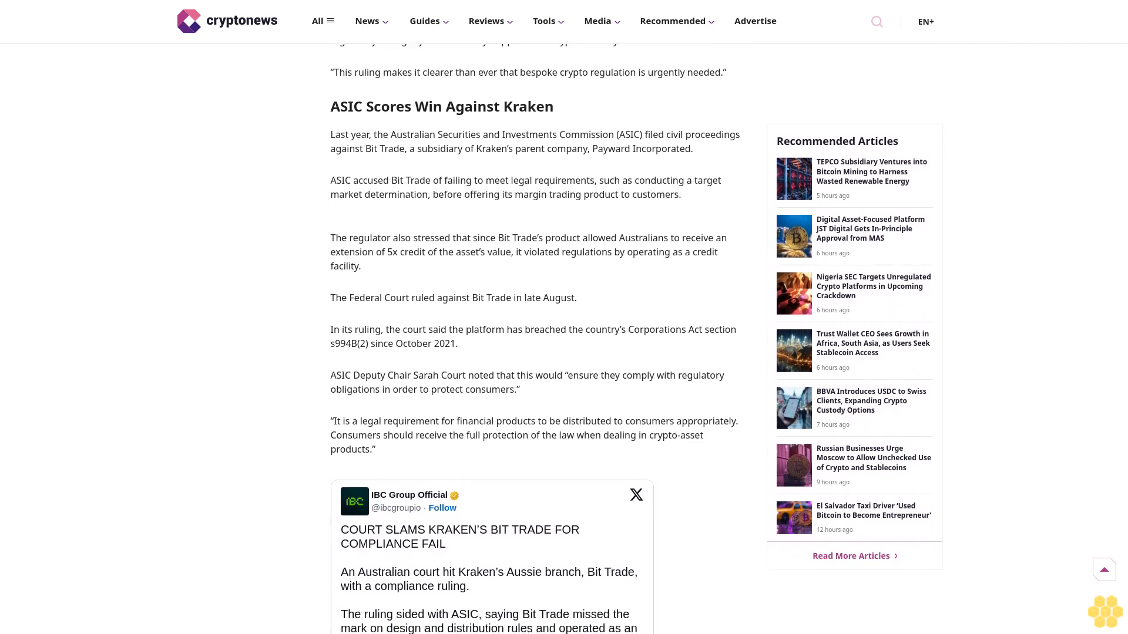
scroll(down, 3)
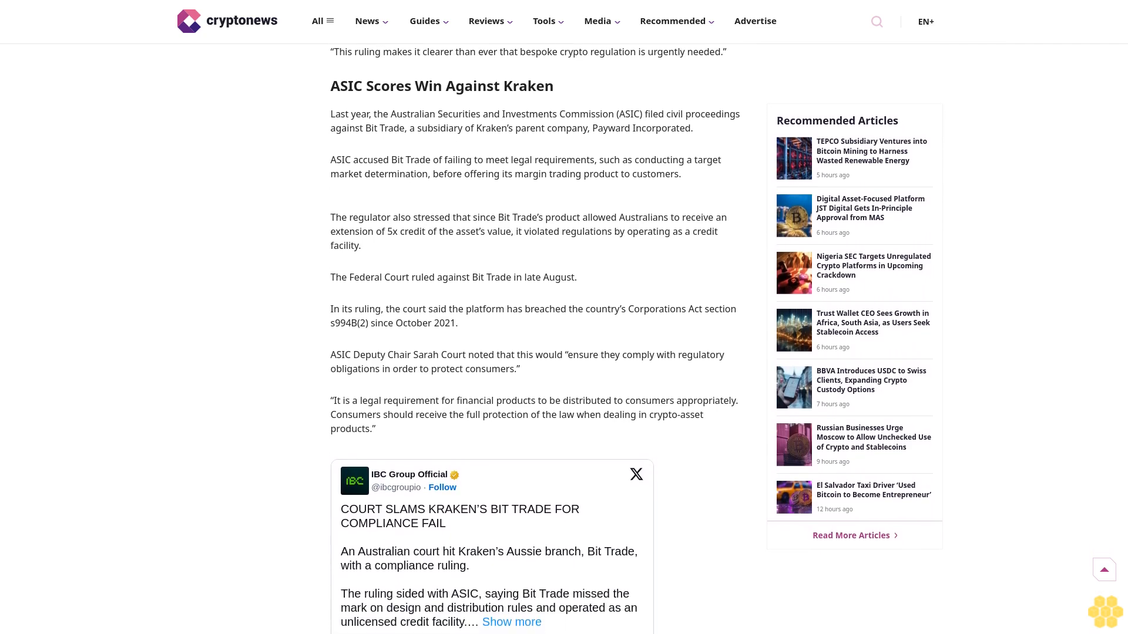
scroll(down, 3)
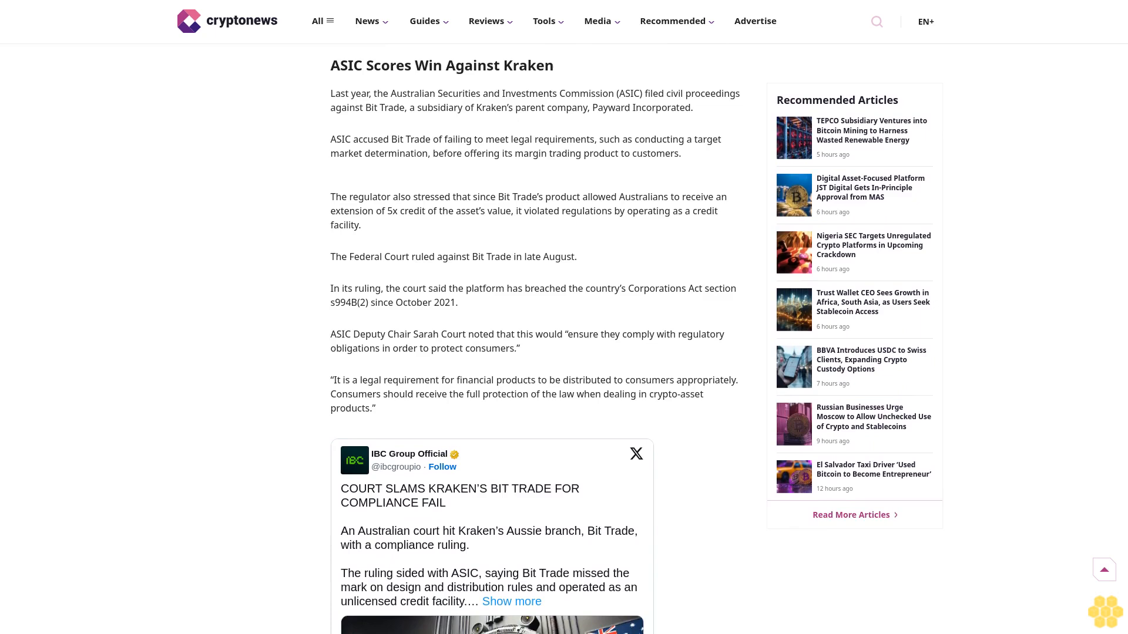
scroll(down, 3)
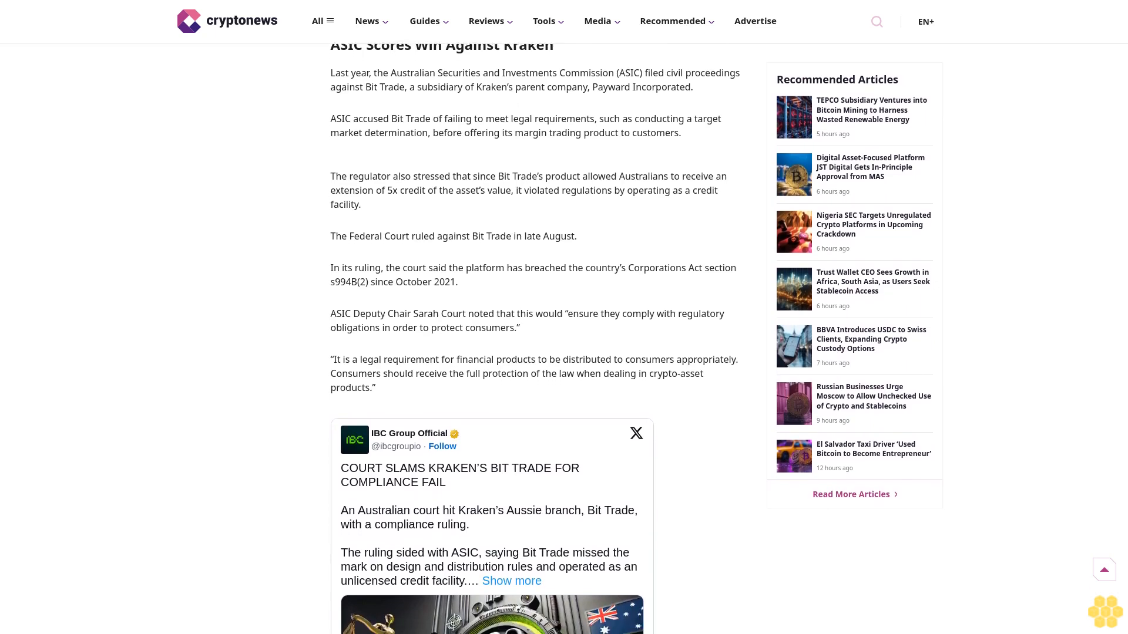
scroll(down, 3)
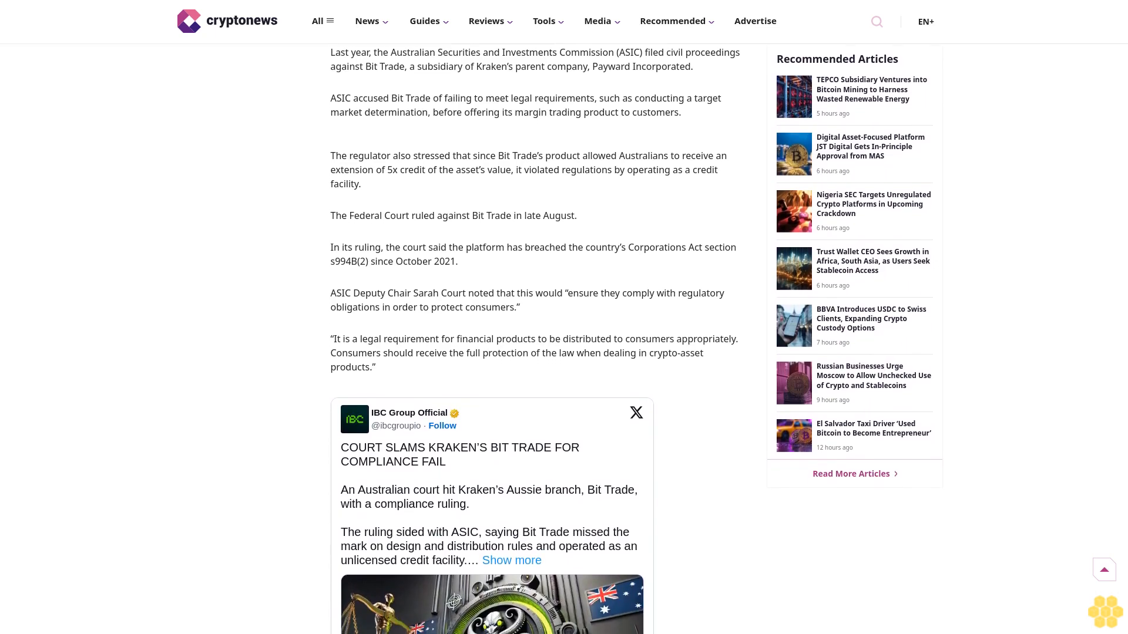
scroll(down, 3)
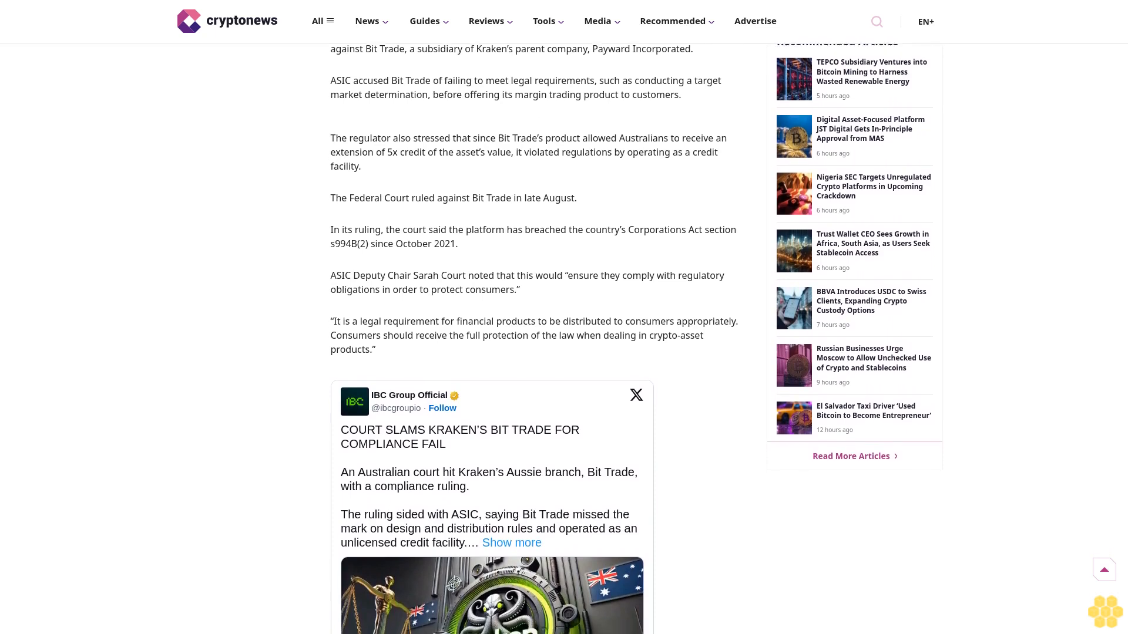
scroll(down, 3)
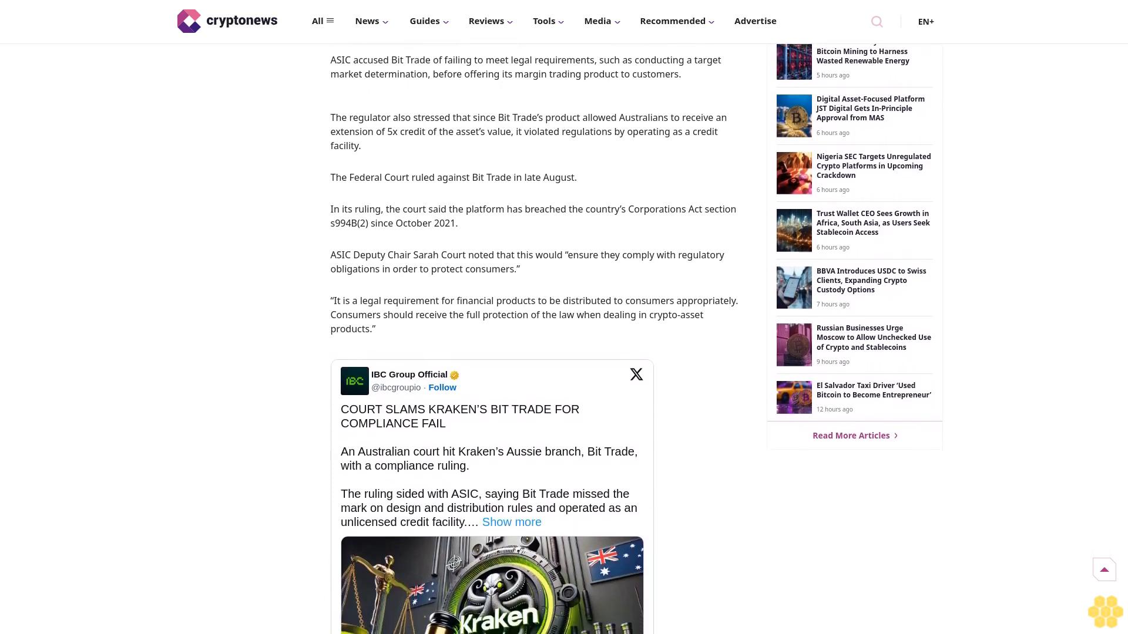
scroll(down, 3)
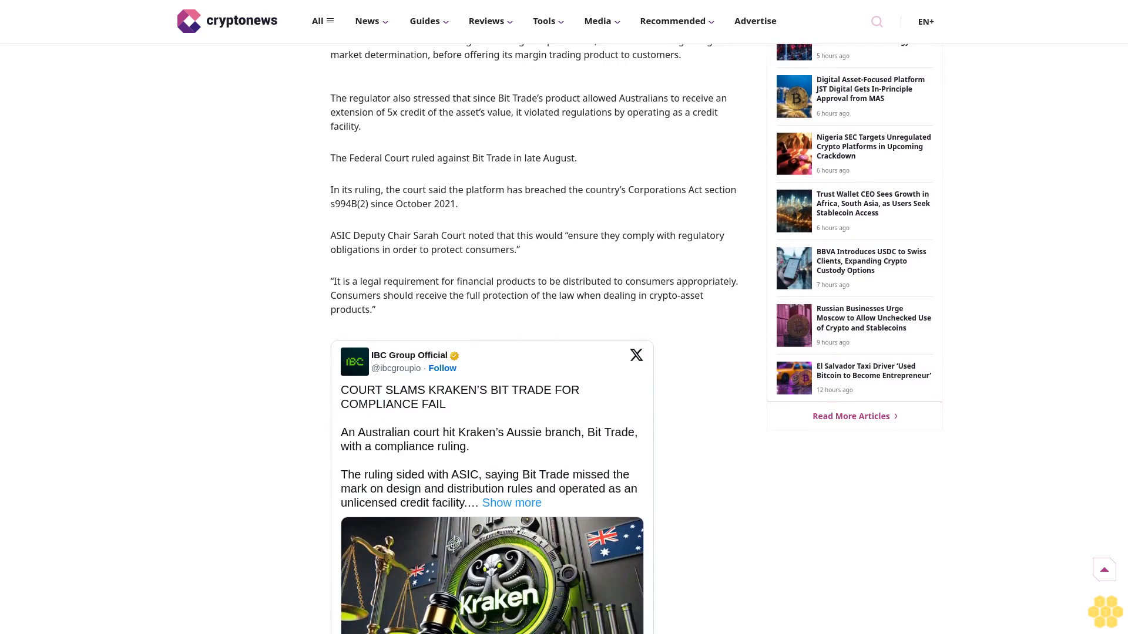
scroll(down, 3)
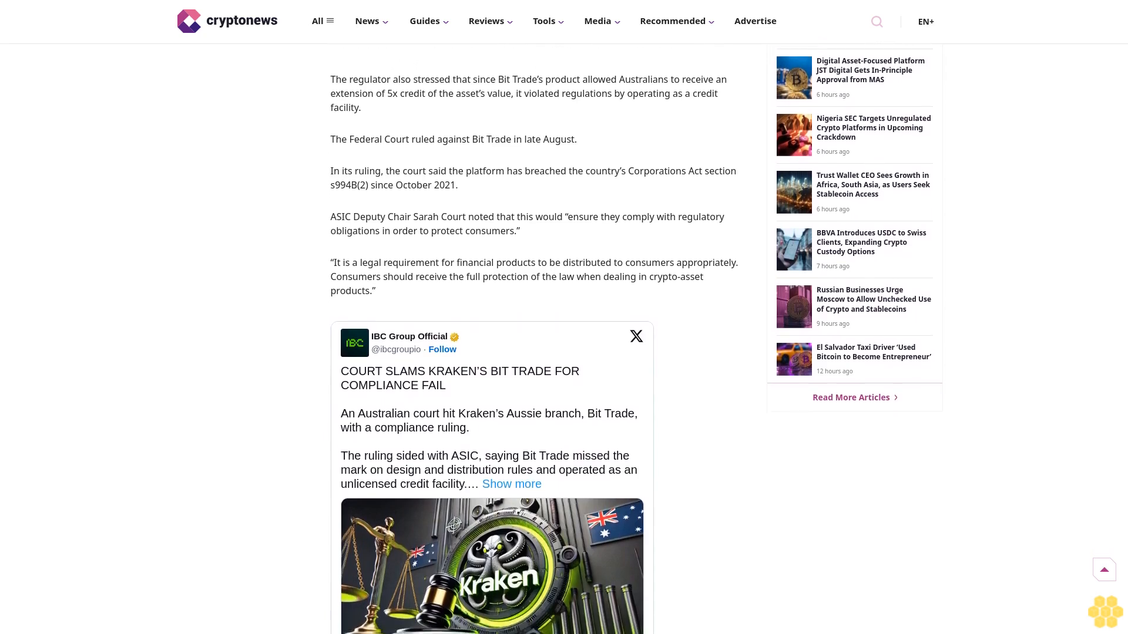
scroll(down, 3)
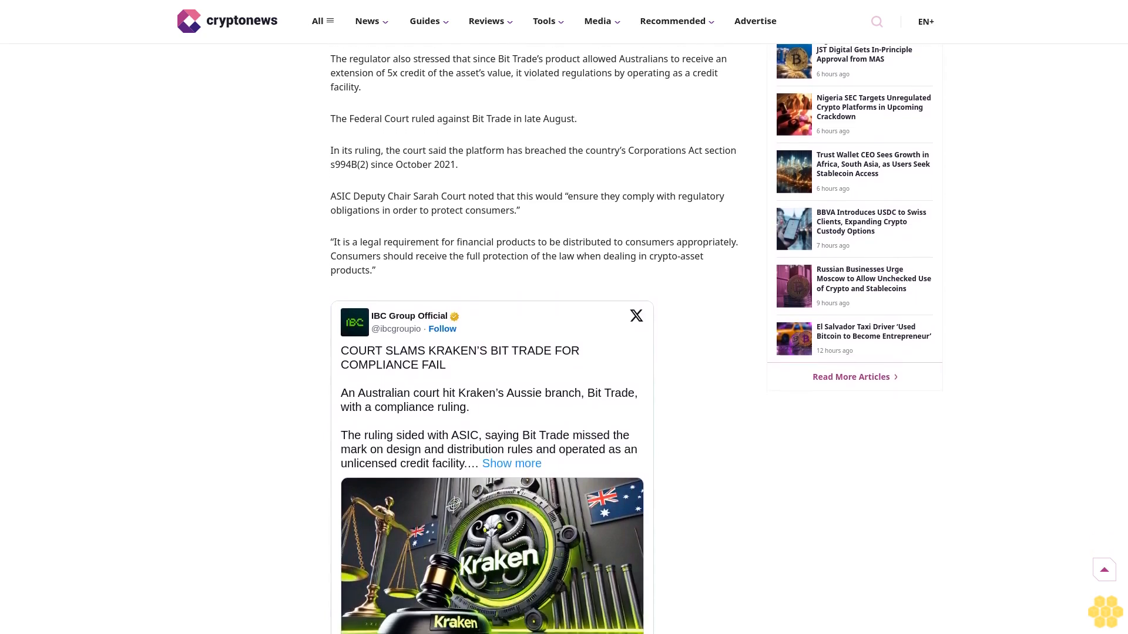
scroll(down, 3)
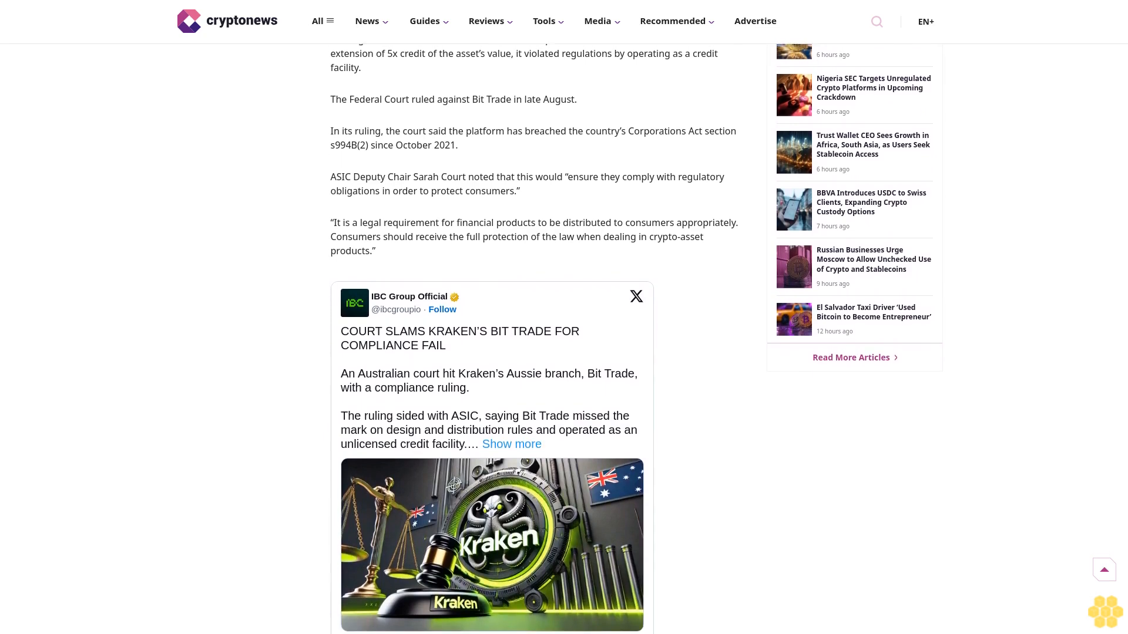
scroll(down, 3)
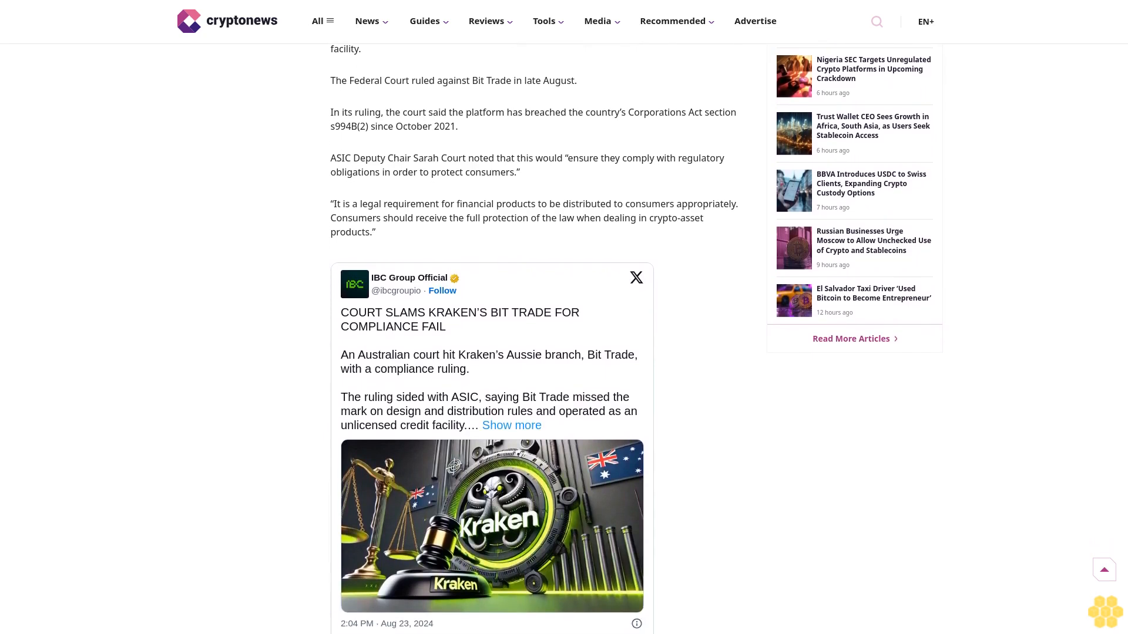
scroll(down, 3)
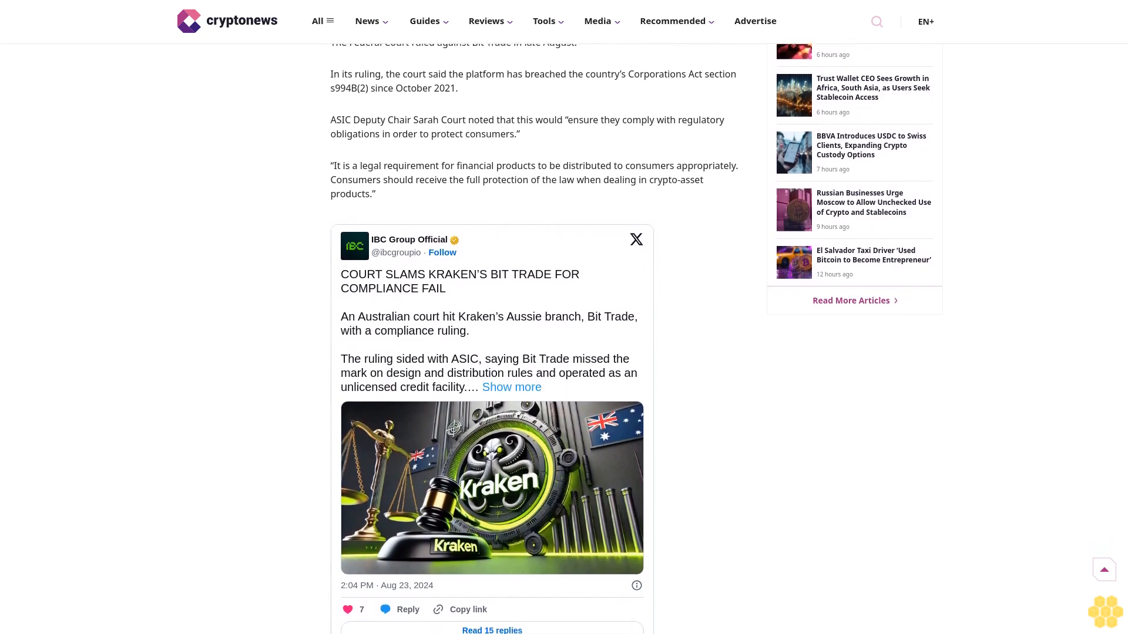
scroll(down, 3)
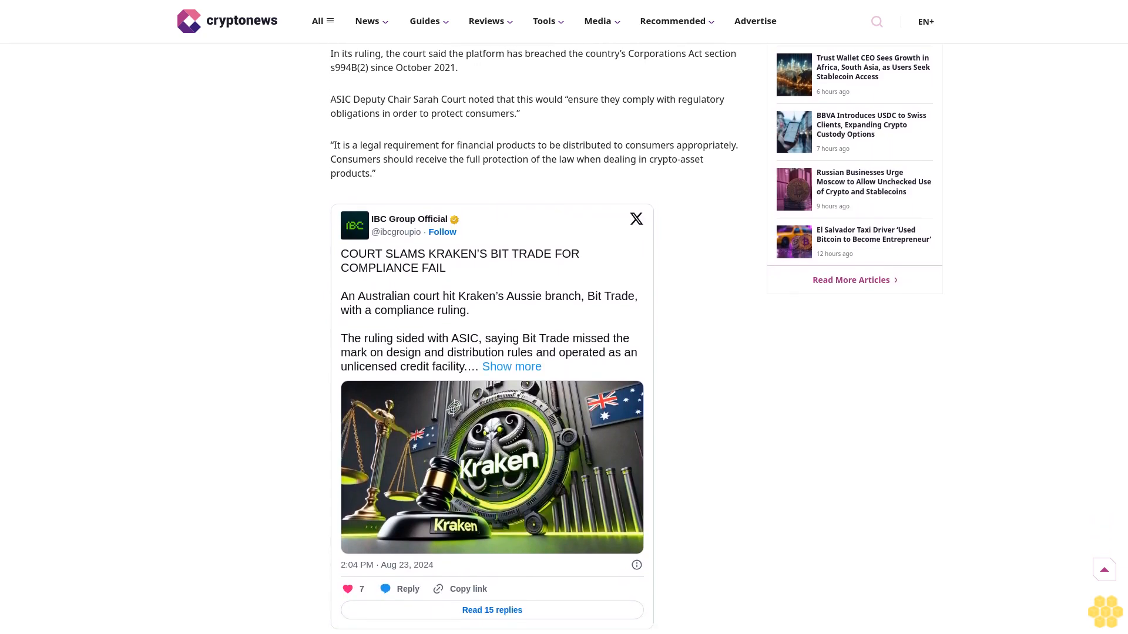
scroll(down, 3)
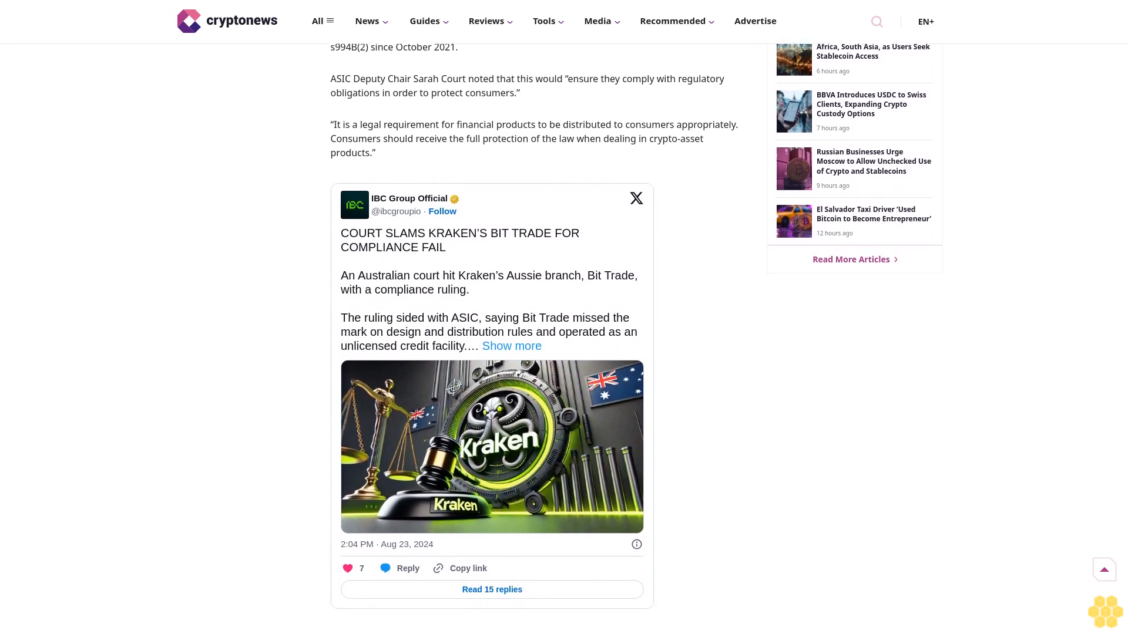
scroll(down, 3)
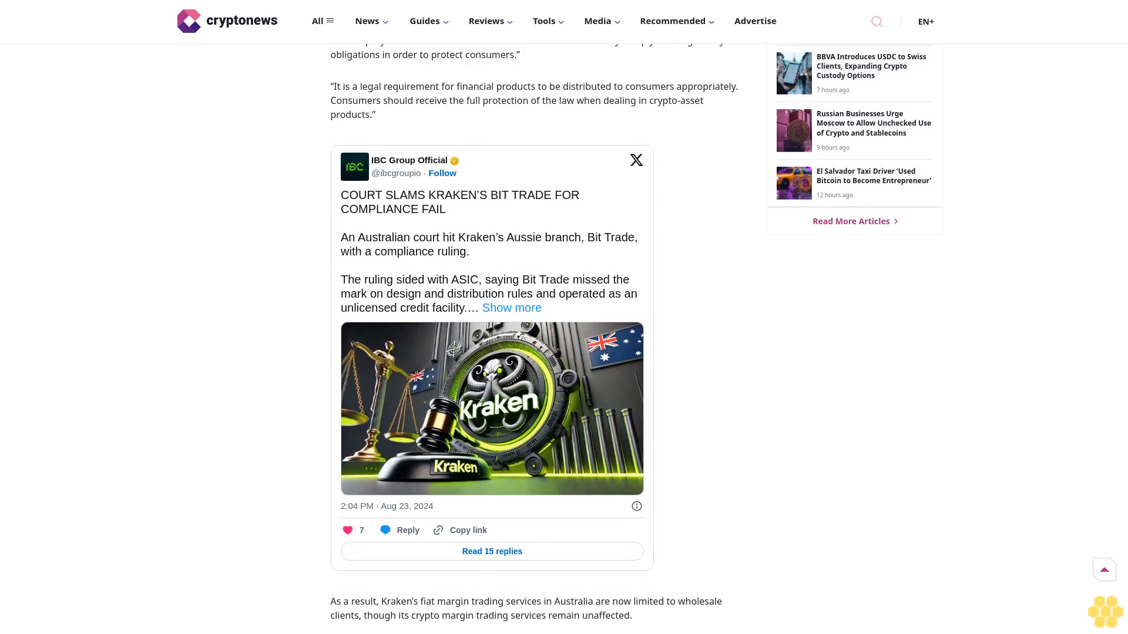
scroll(down, 3)
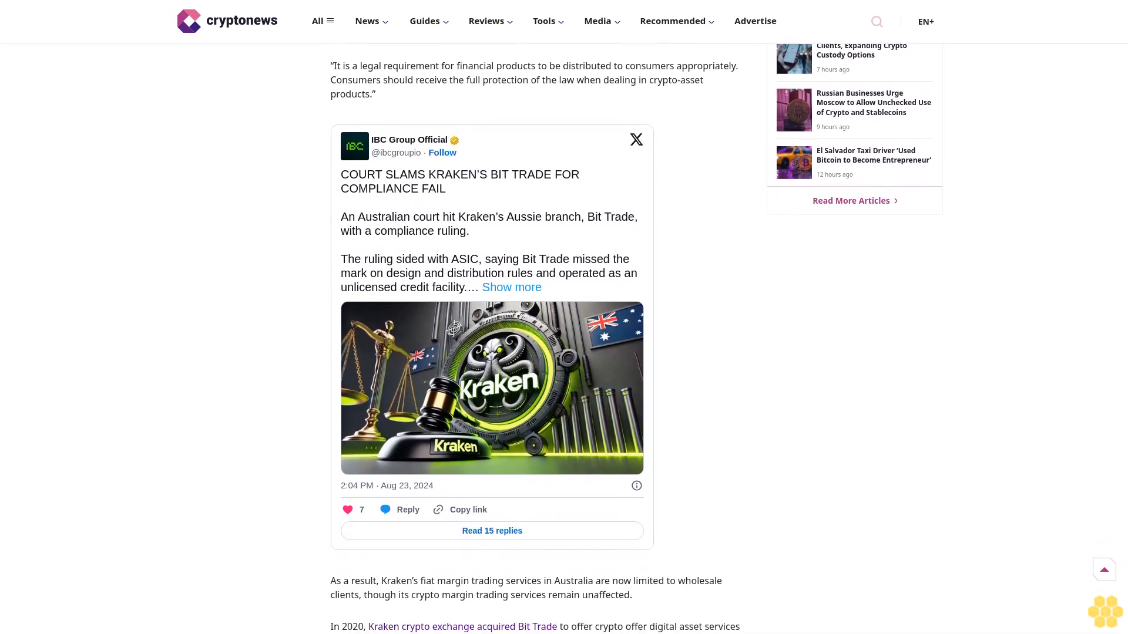
scroll(down, 3)
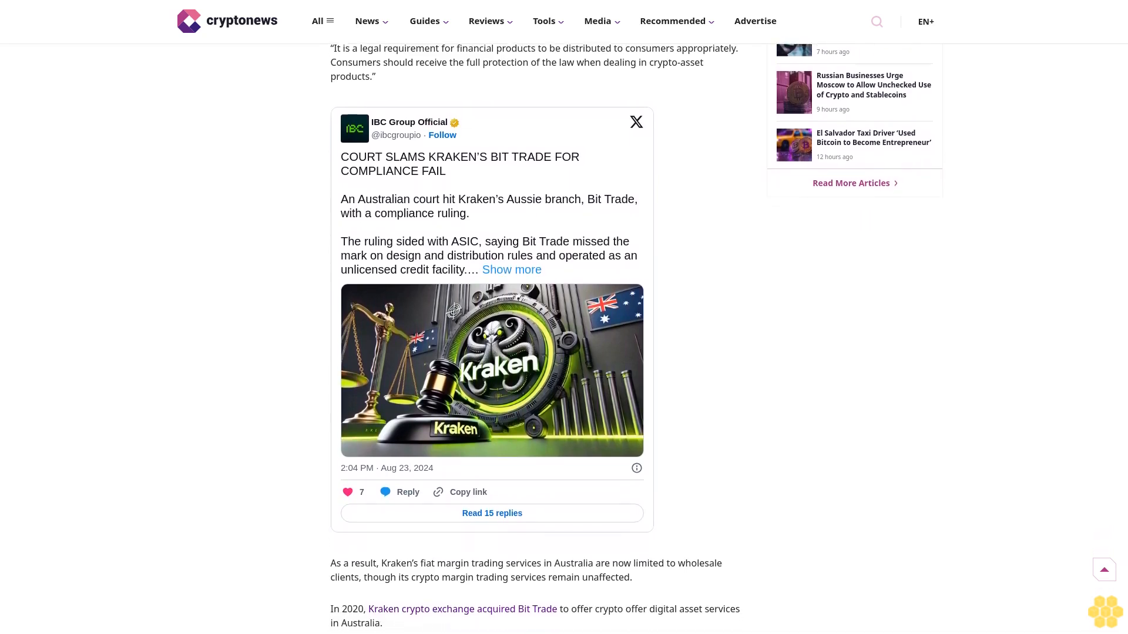
scroll(down, 3)
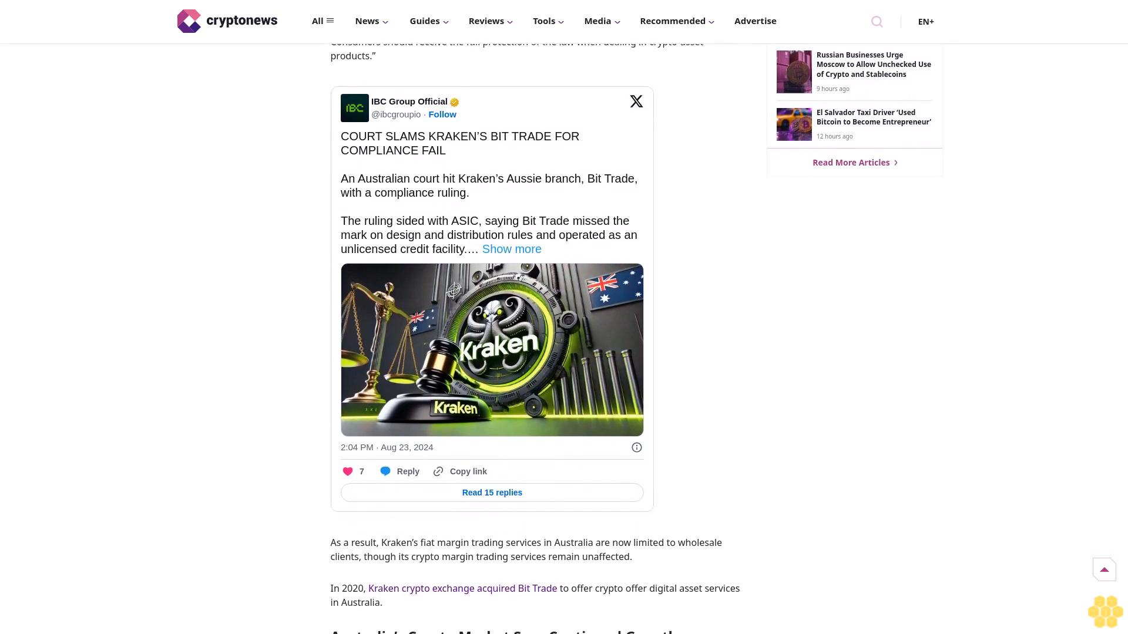
scroll(down, 3)
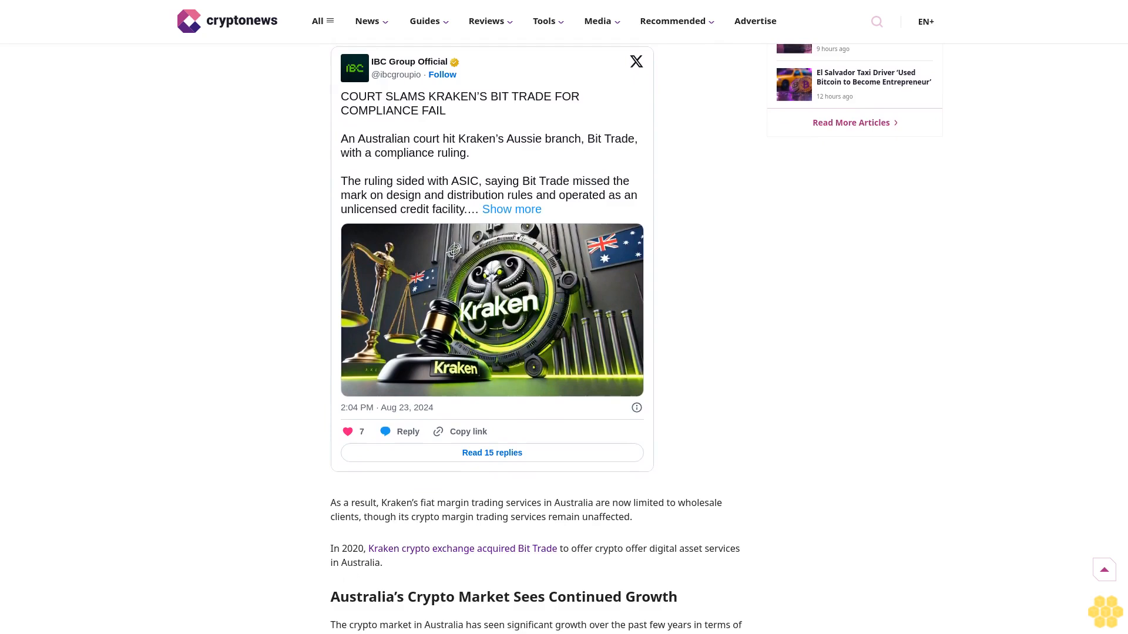
scroll(down, 3)
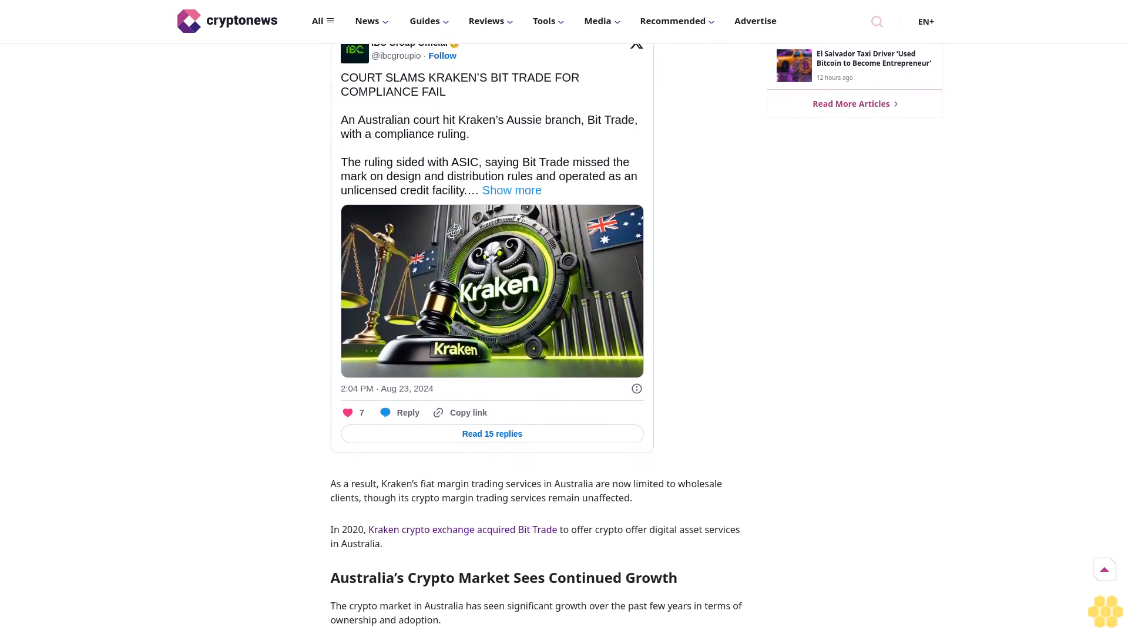
scroll(down, 3)
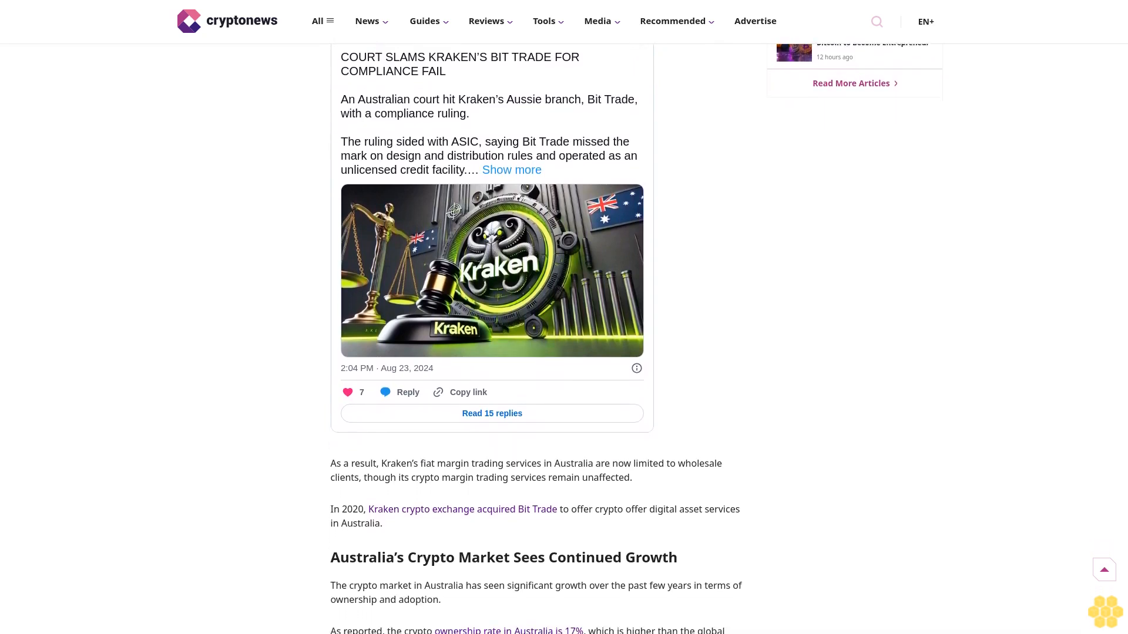
scroll(down, 3)
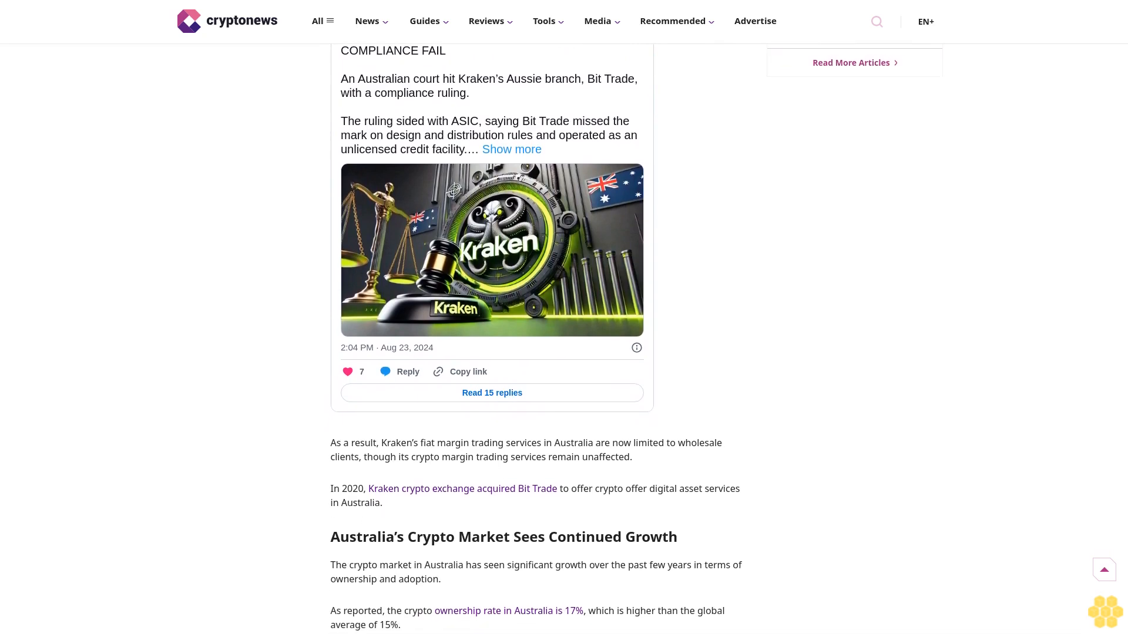
scroll(down, 3)
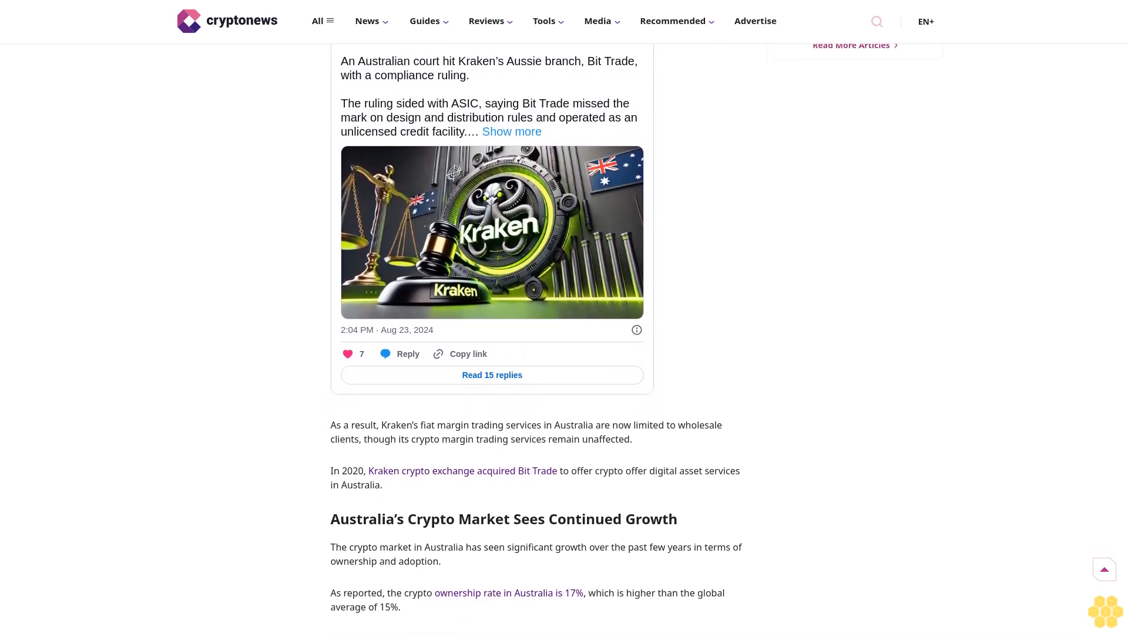
scroll(down, 3)
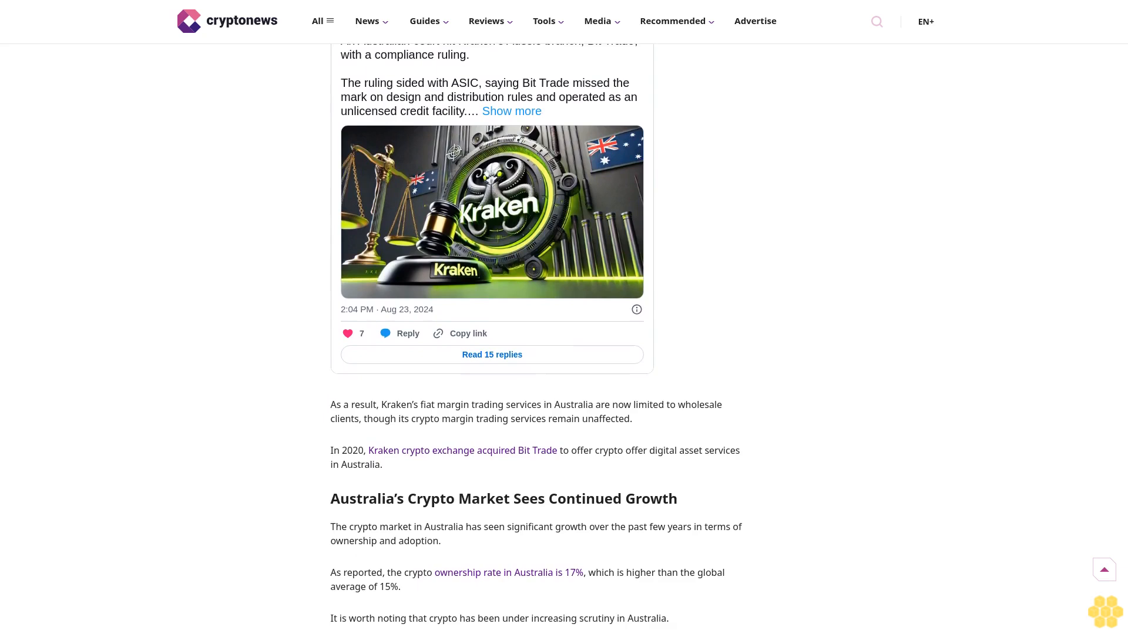
scroll(down, 3)
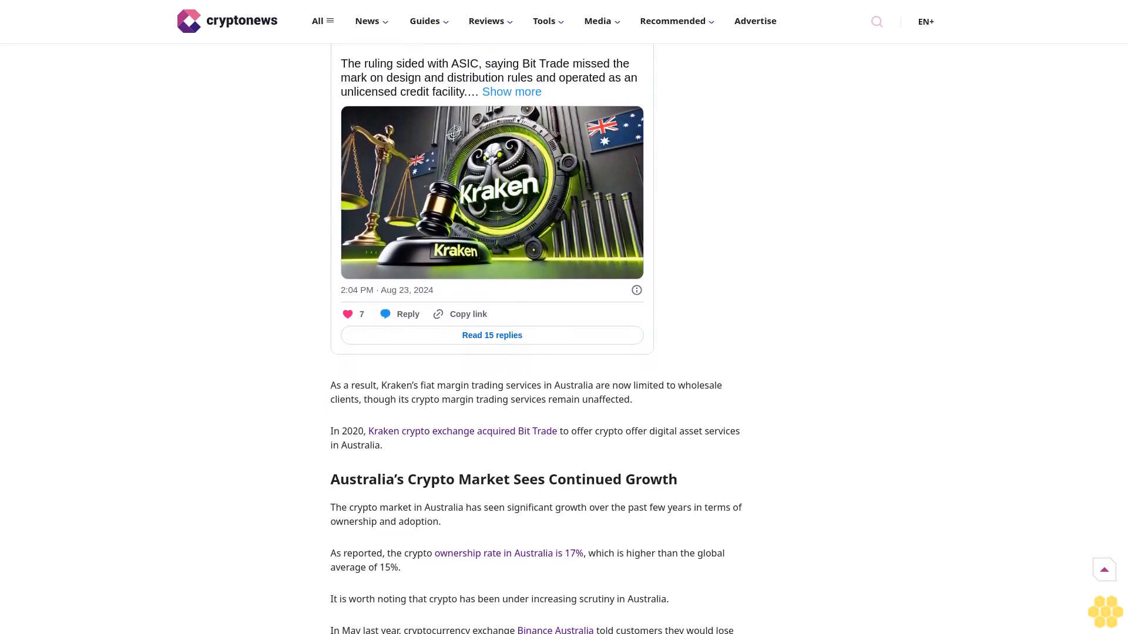
scroll(down, 3)
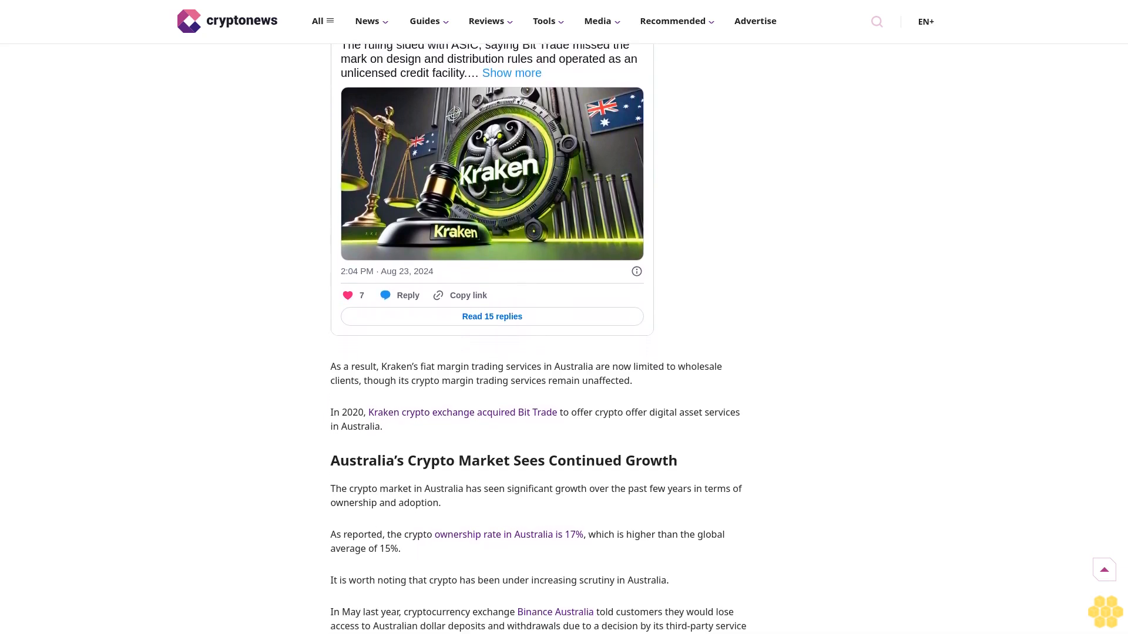
scroll(down, 3)
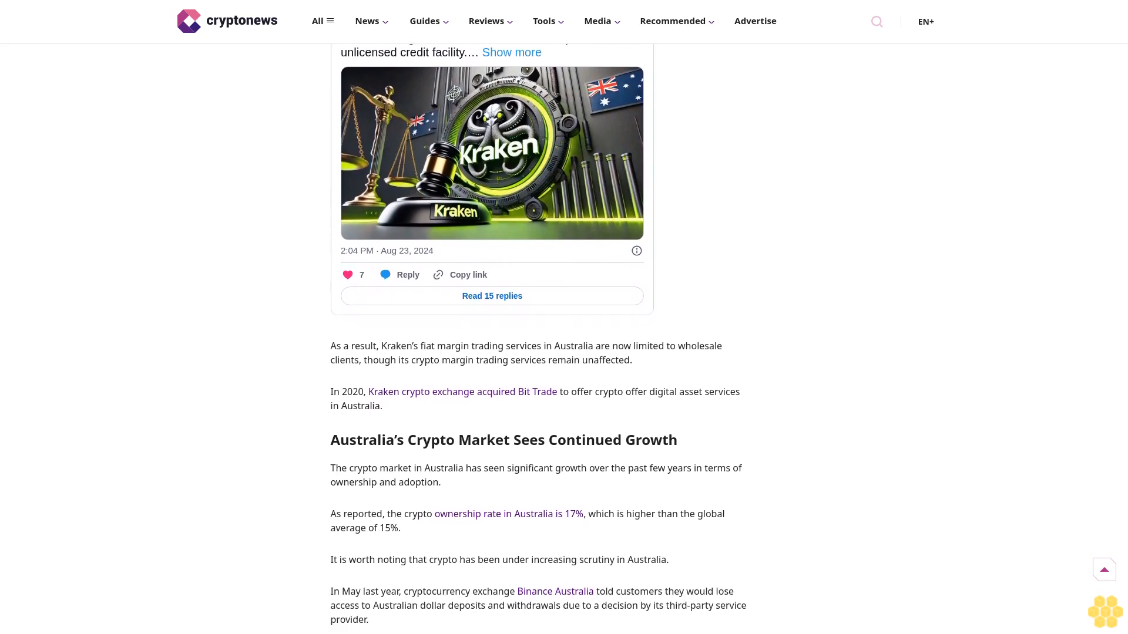
scroll(down, 3)
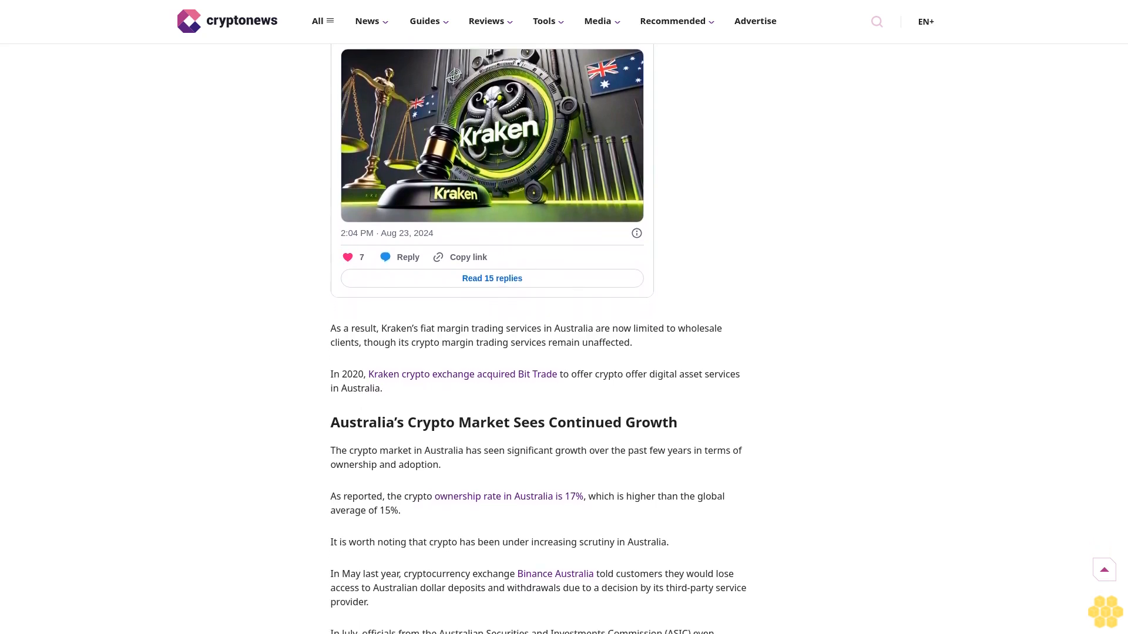
scroll(down, 3)
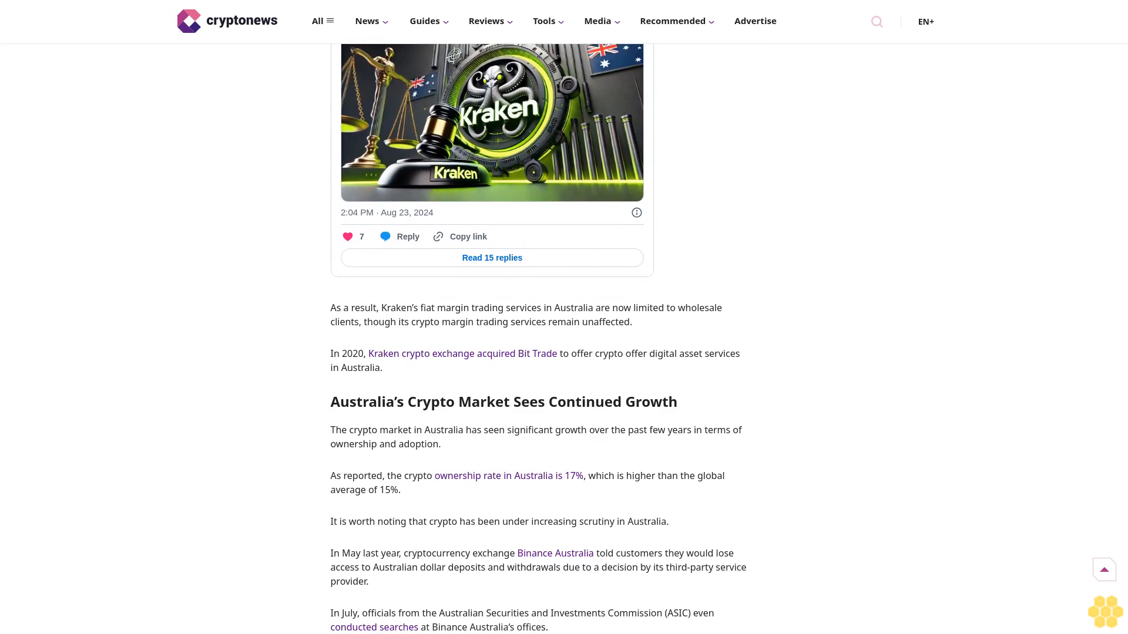
scroll(down, 3)
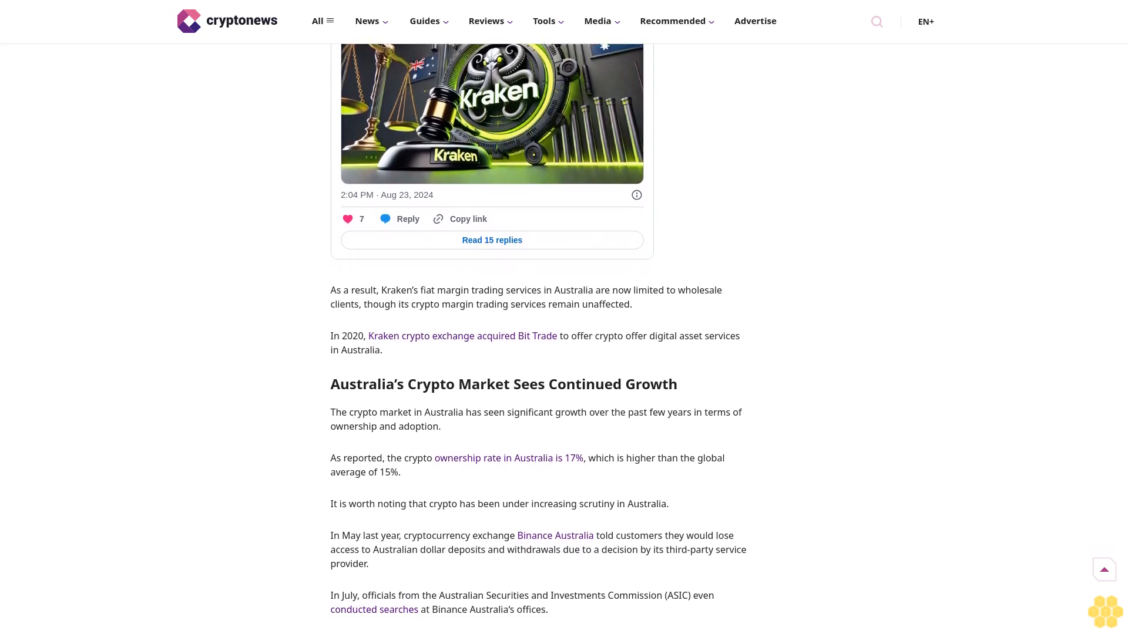
scroll(down, 3)
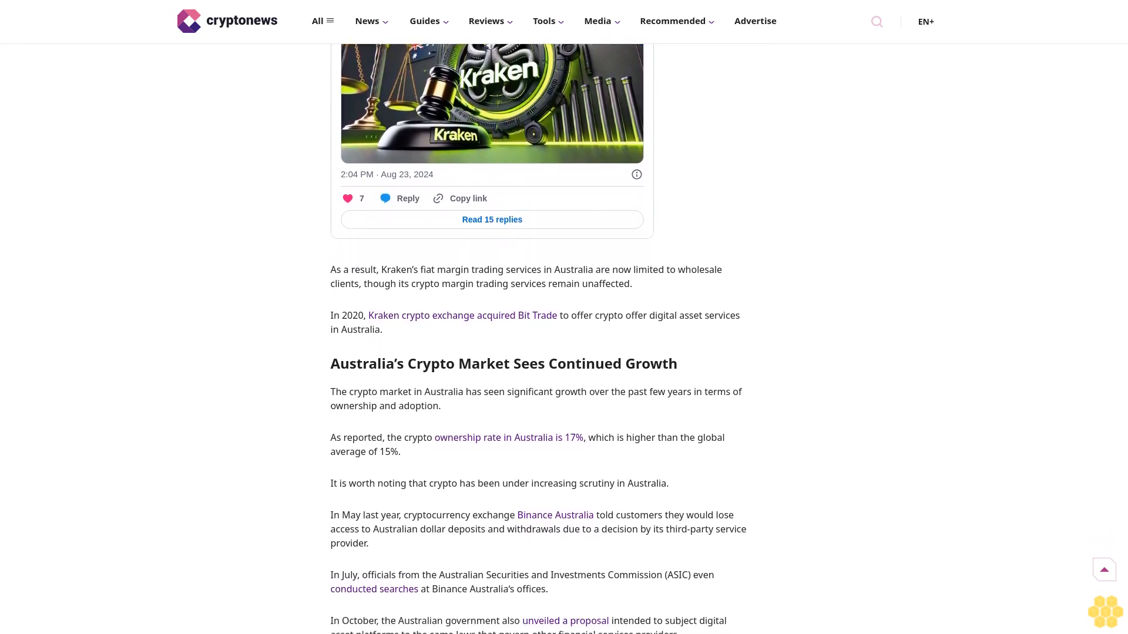
scroll(down, 3)
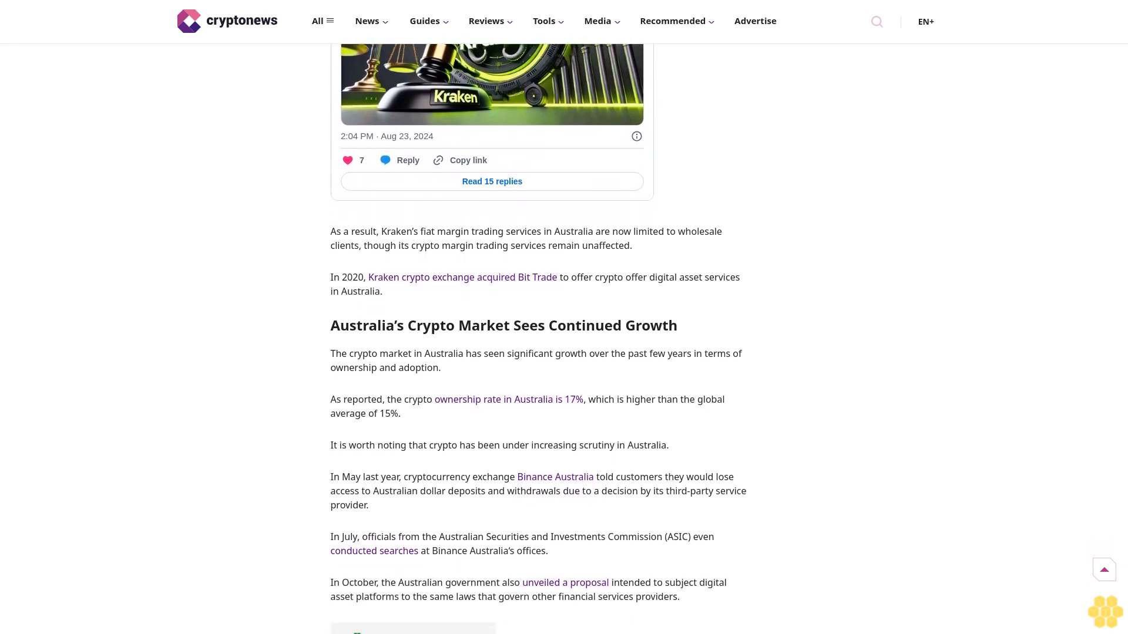
scroll(down, 3)
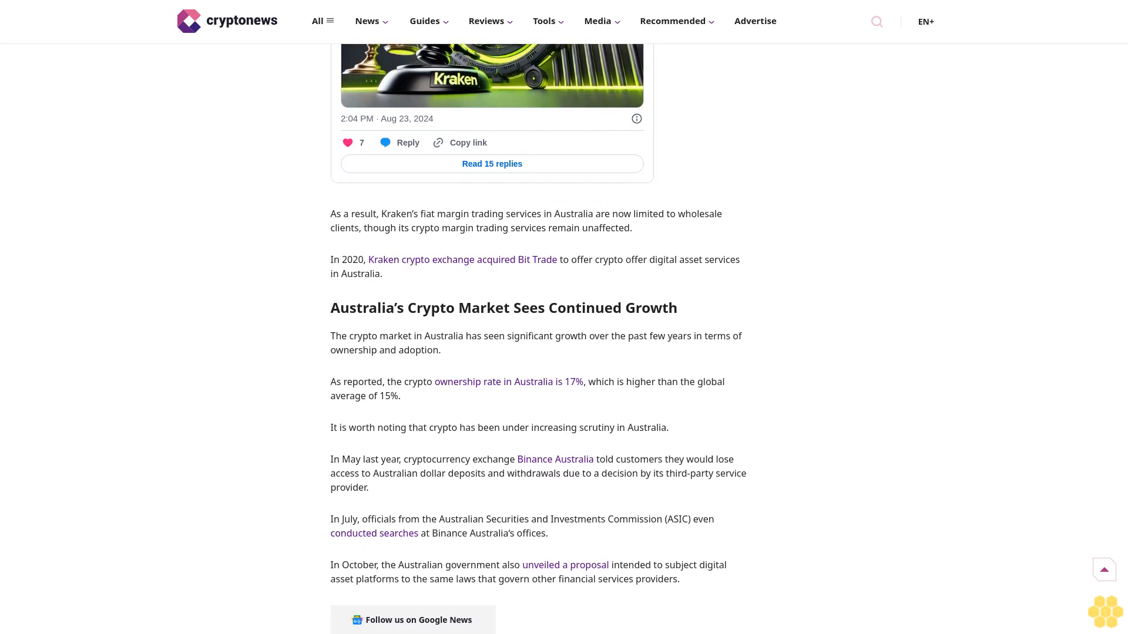
scroll(down, 3)
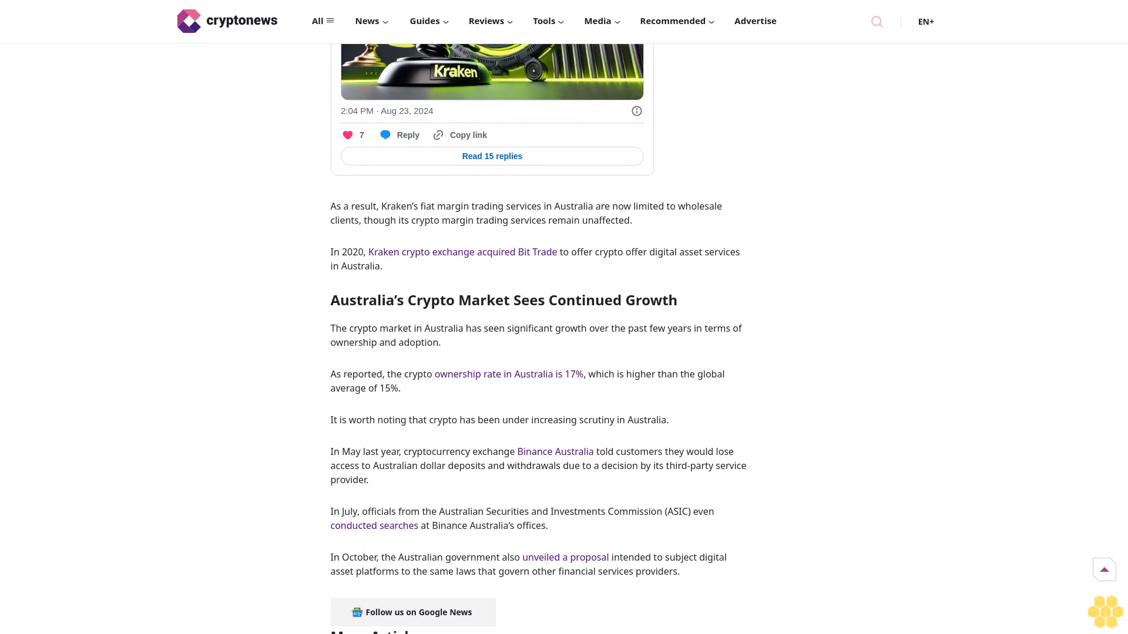